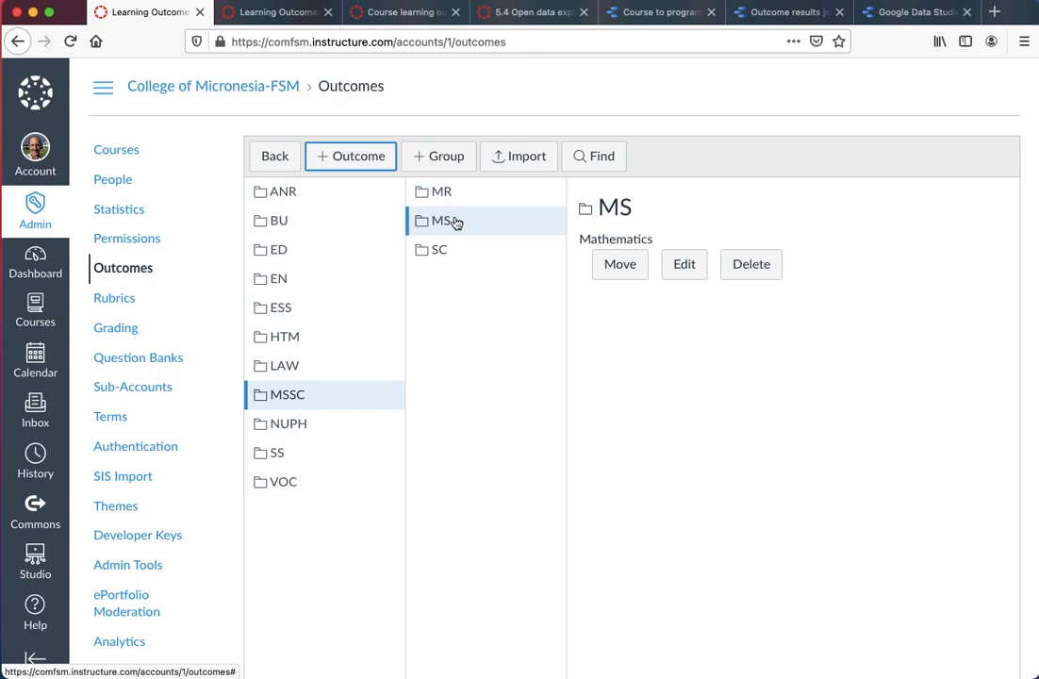
# List the MS folder's outcomes, then view the sandbox course's MS150.3 outcome details.
pyautogui.click(441, 218)
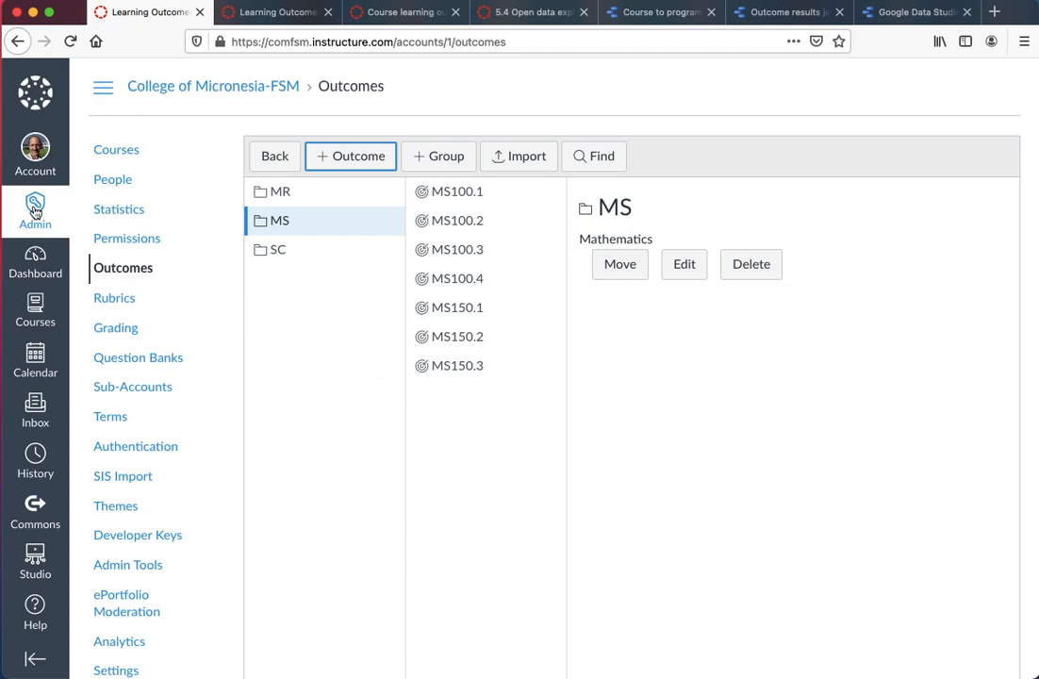
pyautogui.click(276, 12)
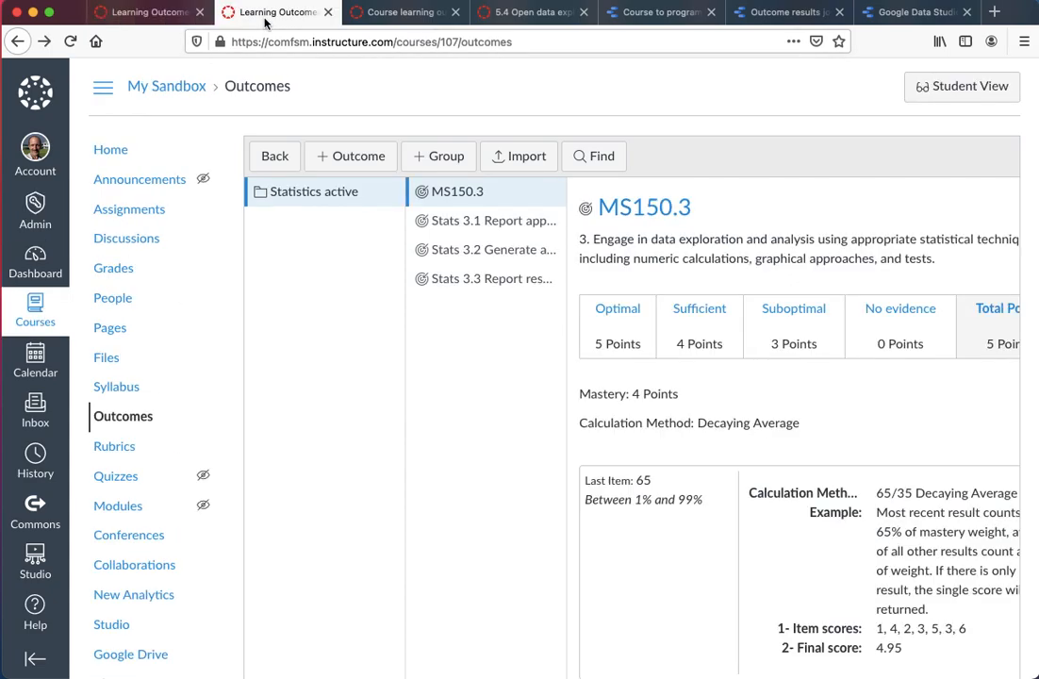
pyautogui.moveTo(122, 417)
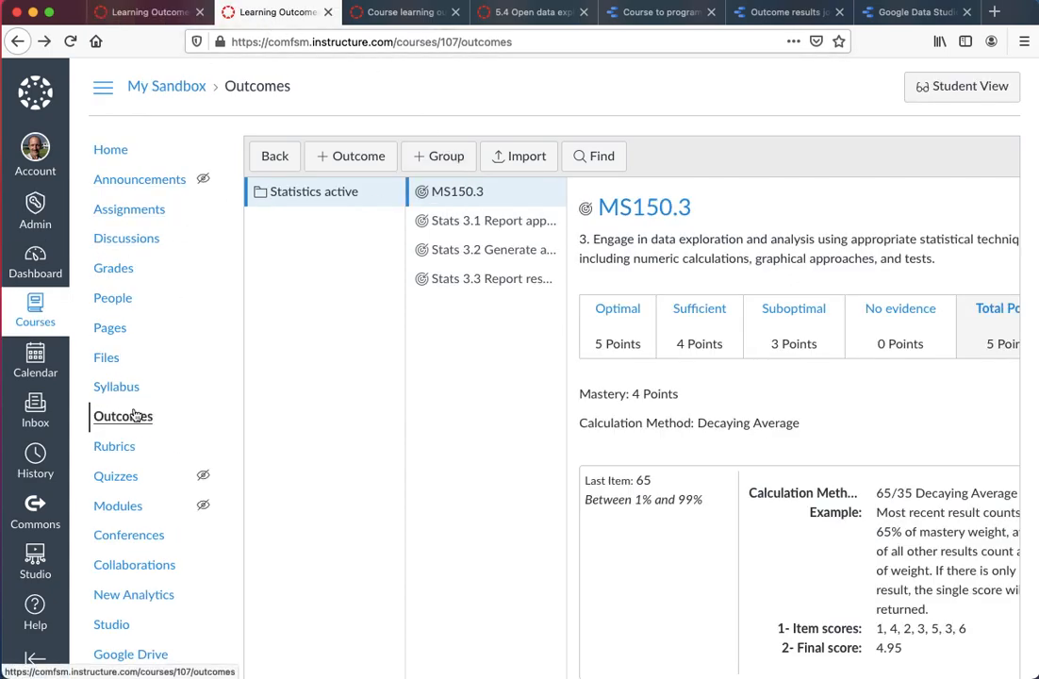
pyautogui.moveTo(159, 411)
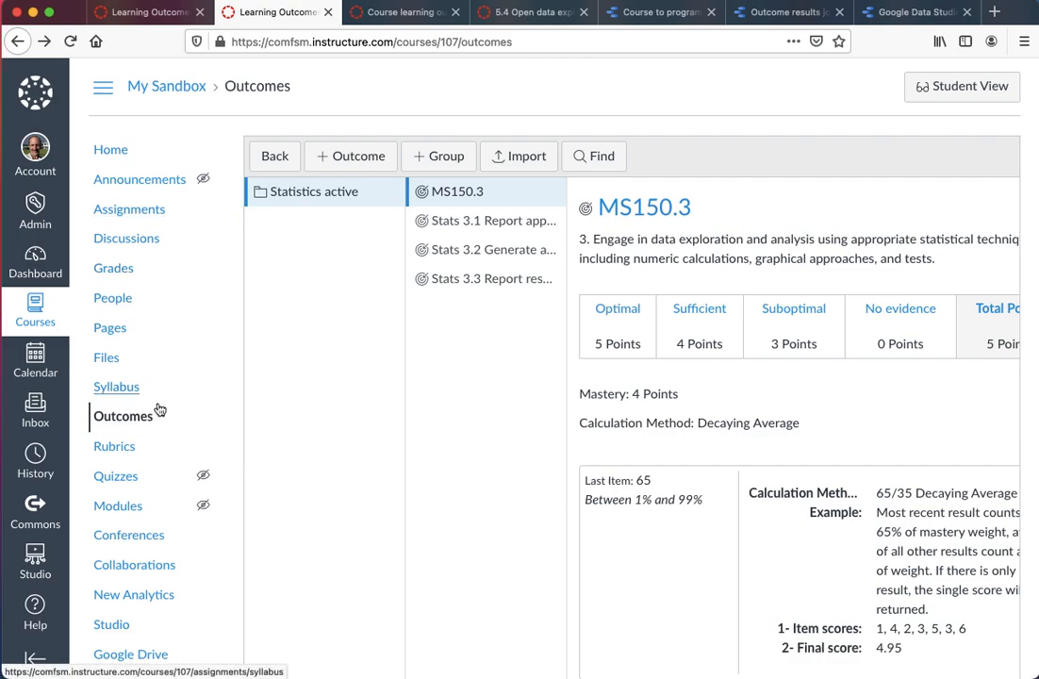
pyautogui.moveTo(456, 192)
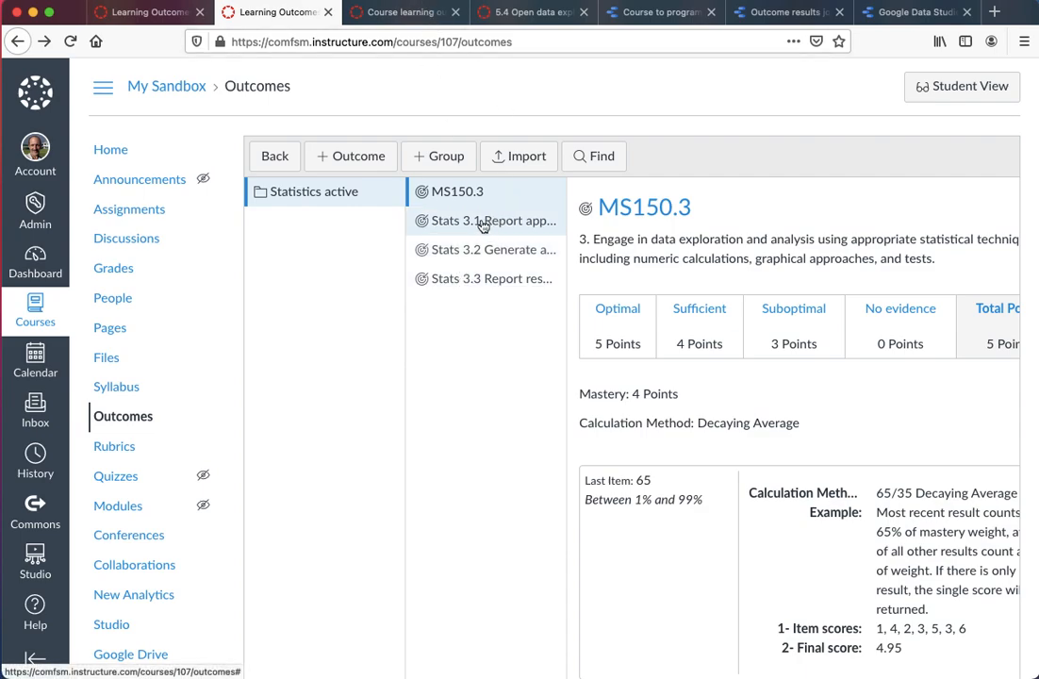
pyautogui.moveTo(460, 234)
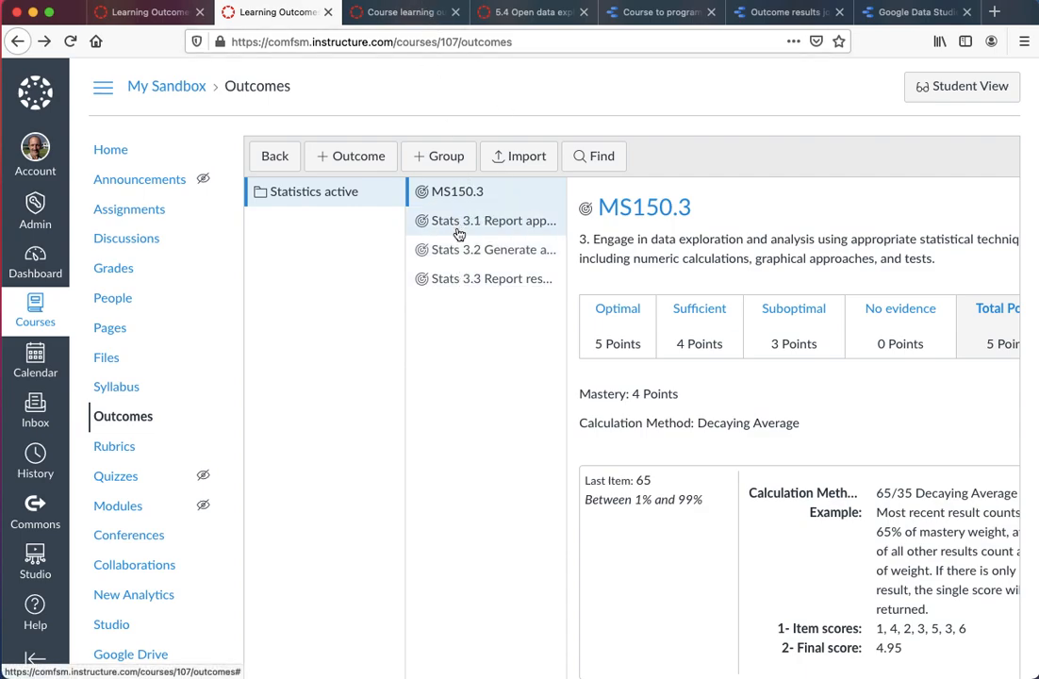
pyautogui.moveTo(386, 125)
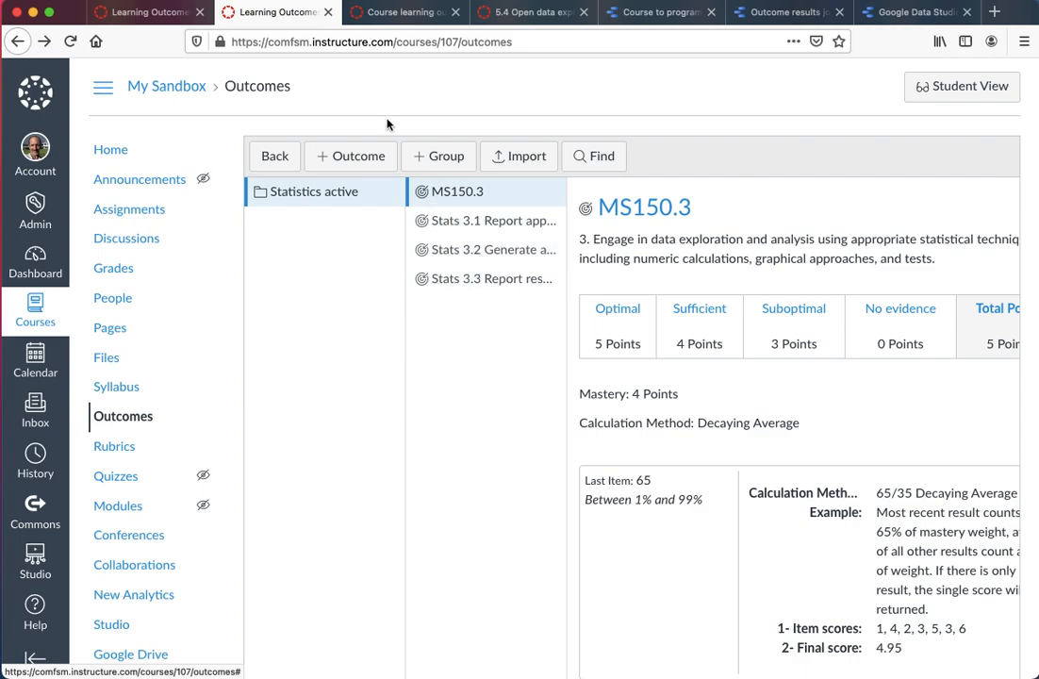
pyautogui.moveTo(405, 11)
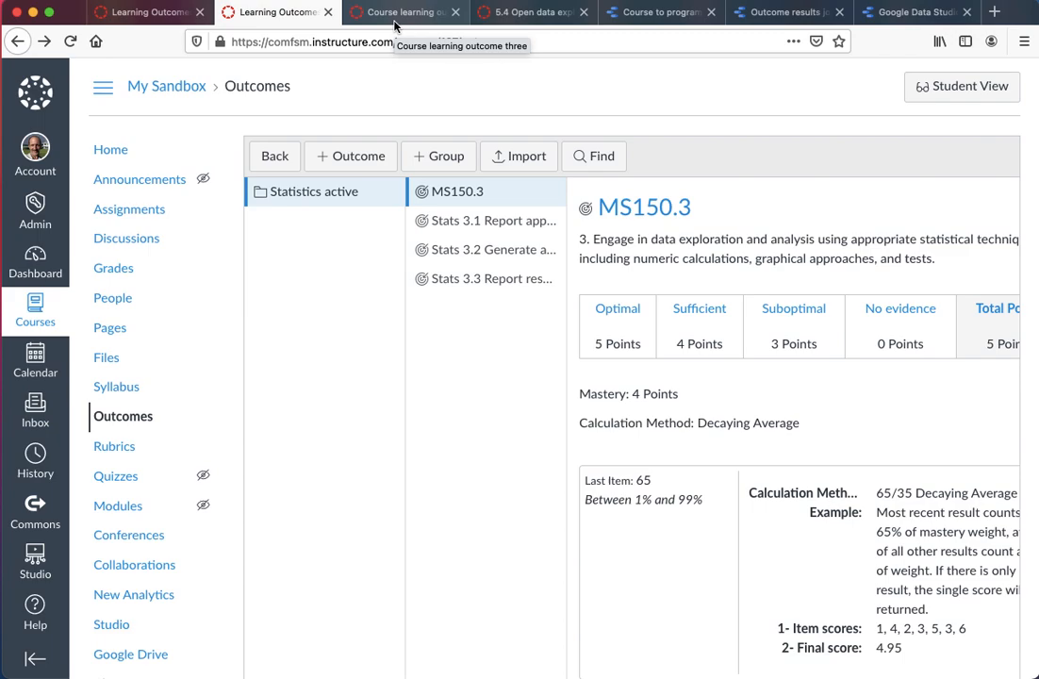
# View the Course learning outcome three rubric with MS150.3 and Stats 3.1–3.3 criteria.
pyautogui.click(400, 12)
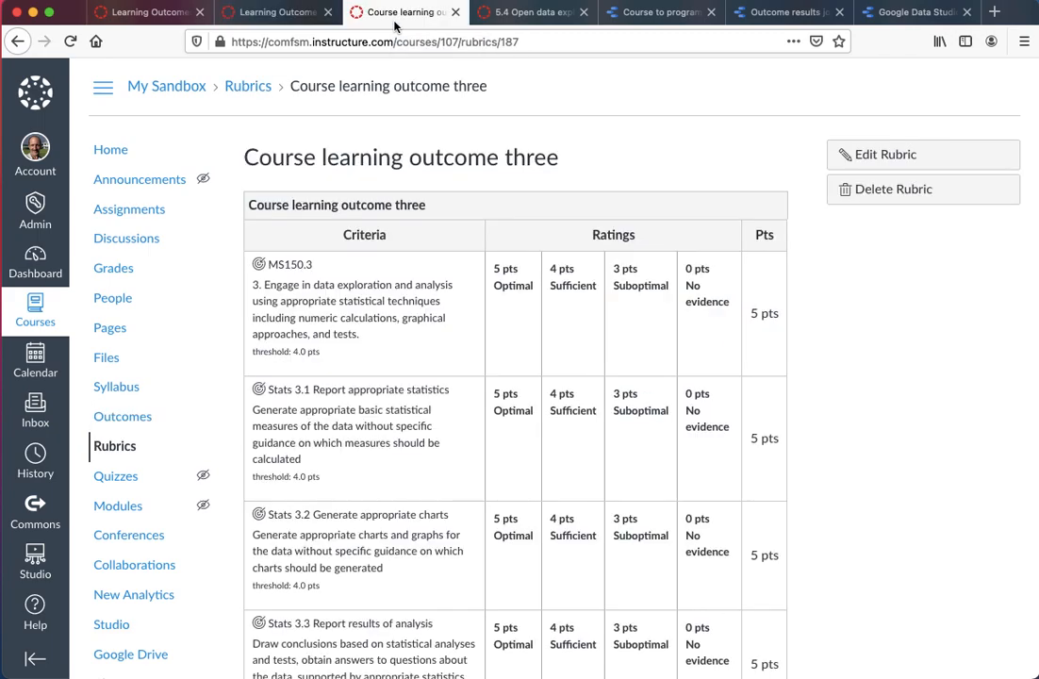
pyautogui.moveTo(384, 366)
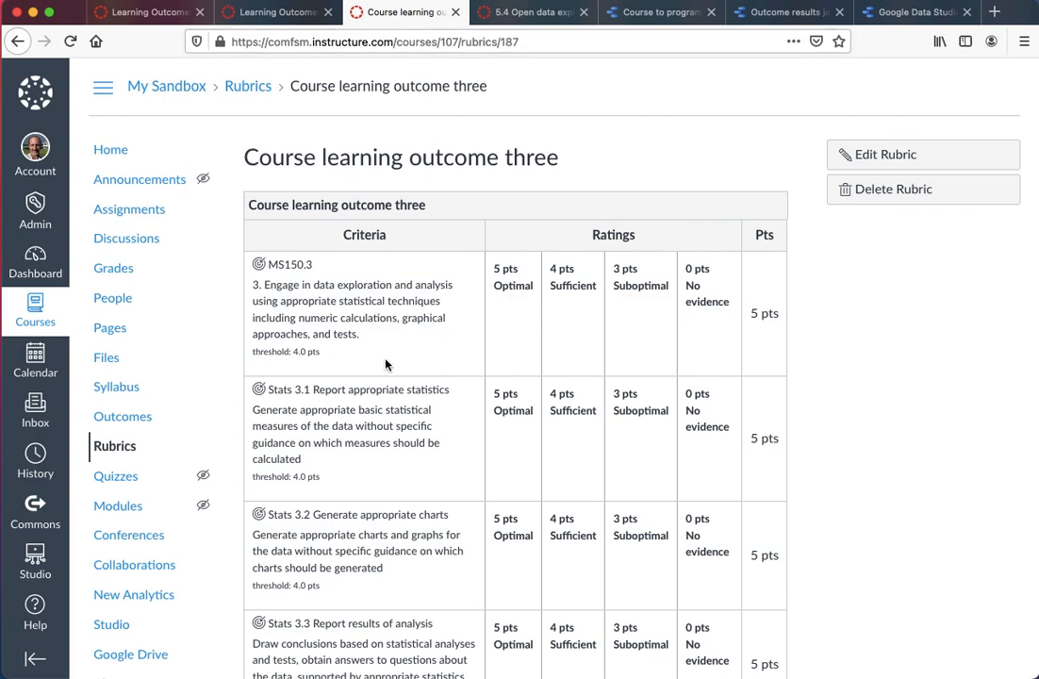
pyautogui.moveTo(437, 290)
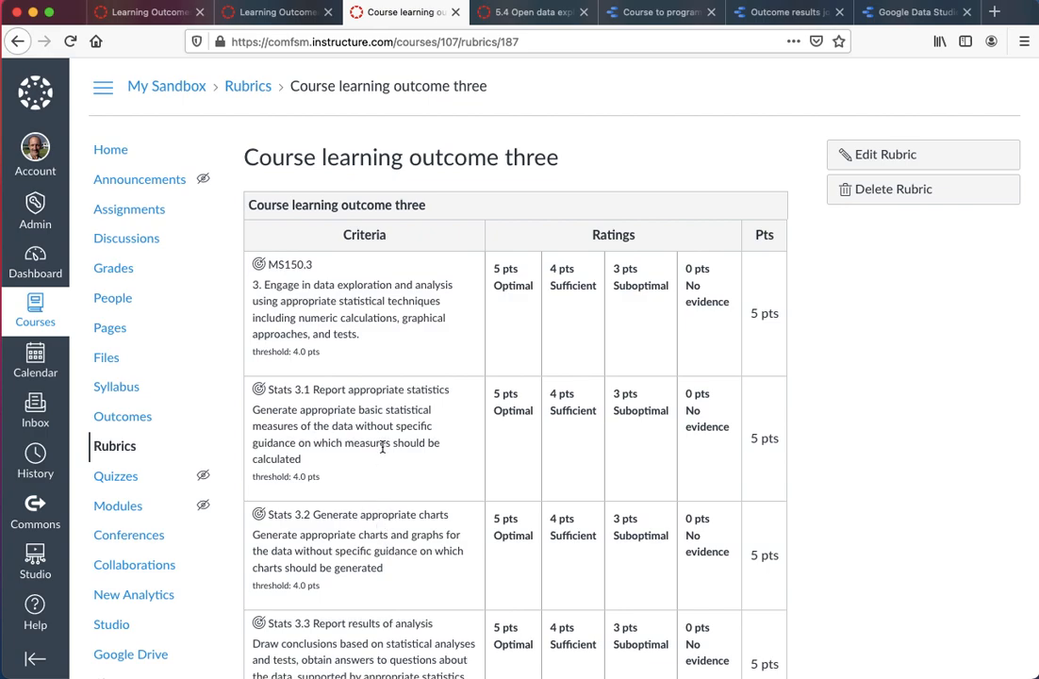
pyautogui.moveTo(404, 502)
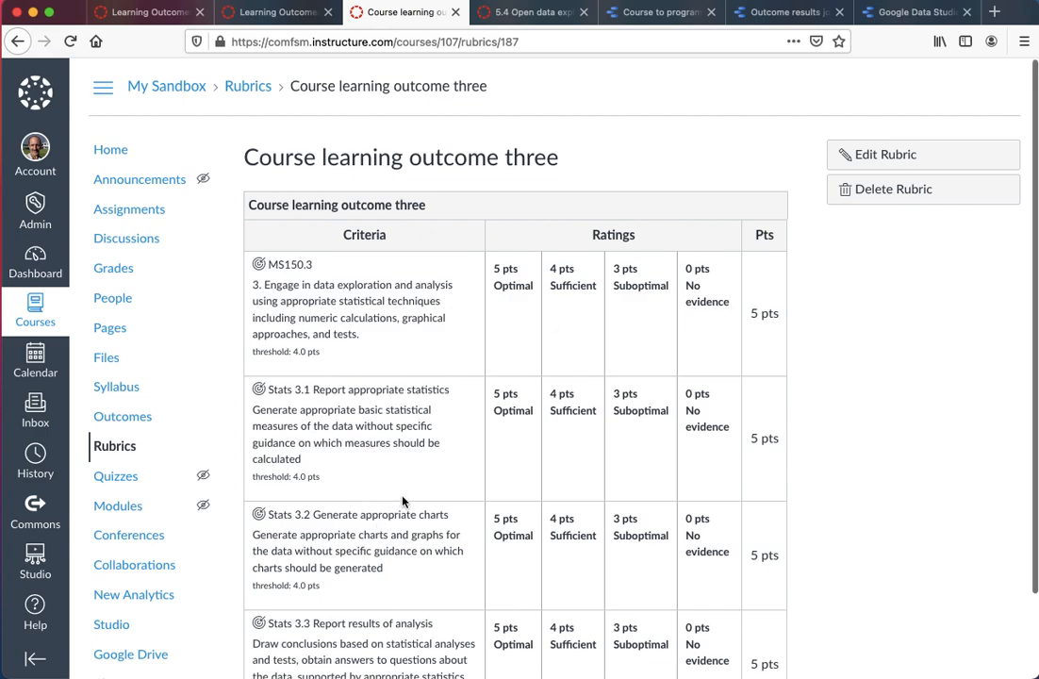
pyautogui.moveTo(533, 12)
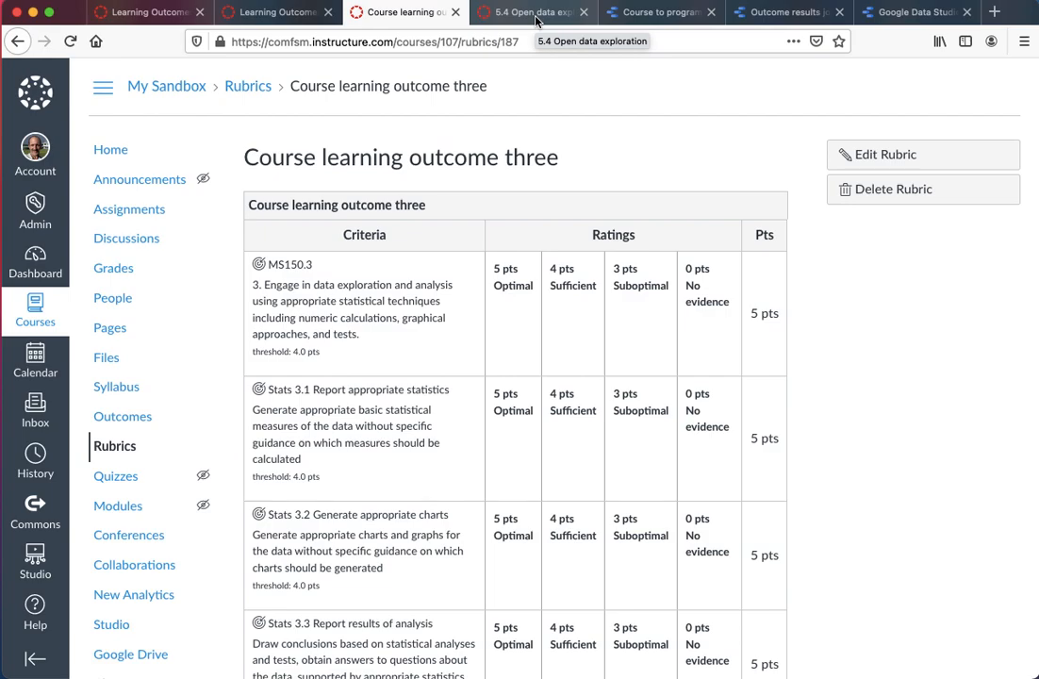
# Review the 5.4 Open data exploration assignment and its attached rubric, checking the account outcomes list.
pyautogui.click(529, 11)
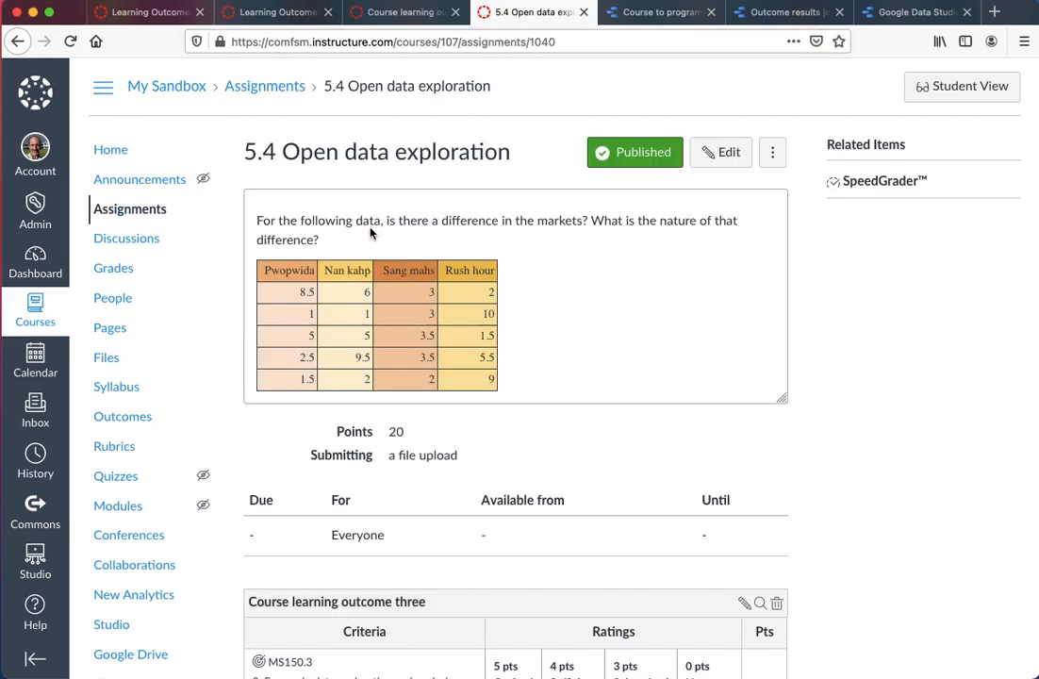
pyautogui.scroll(-3)
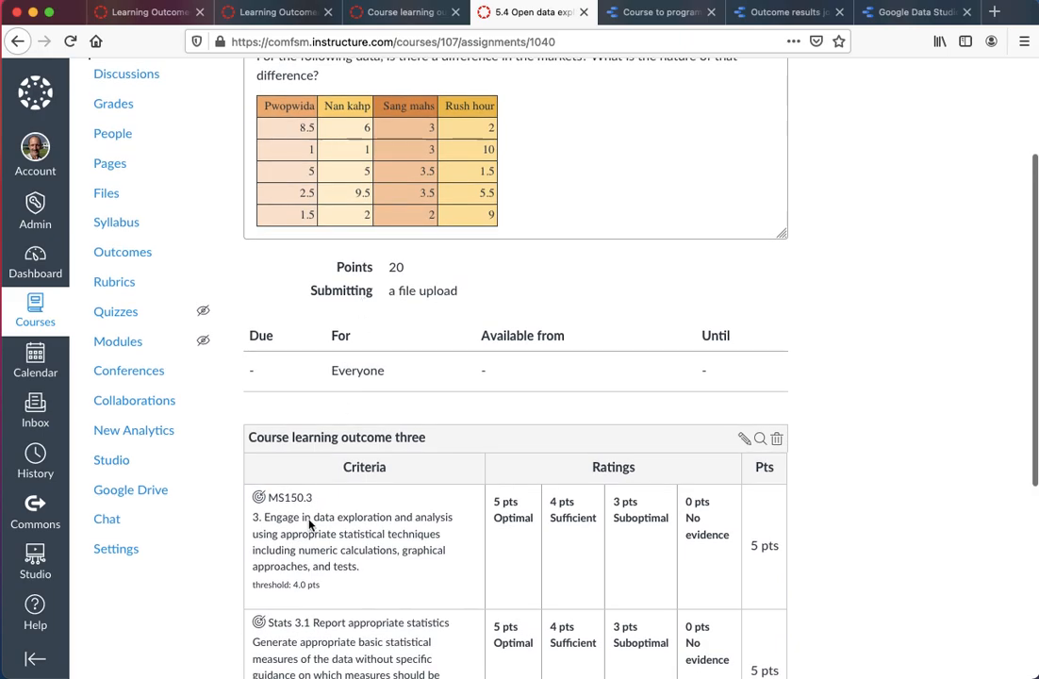
pyautogui.scroll(-3)
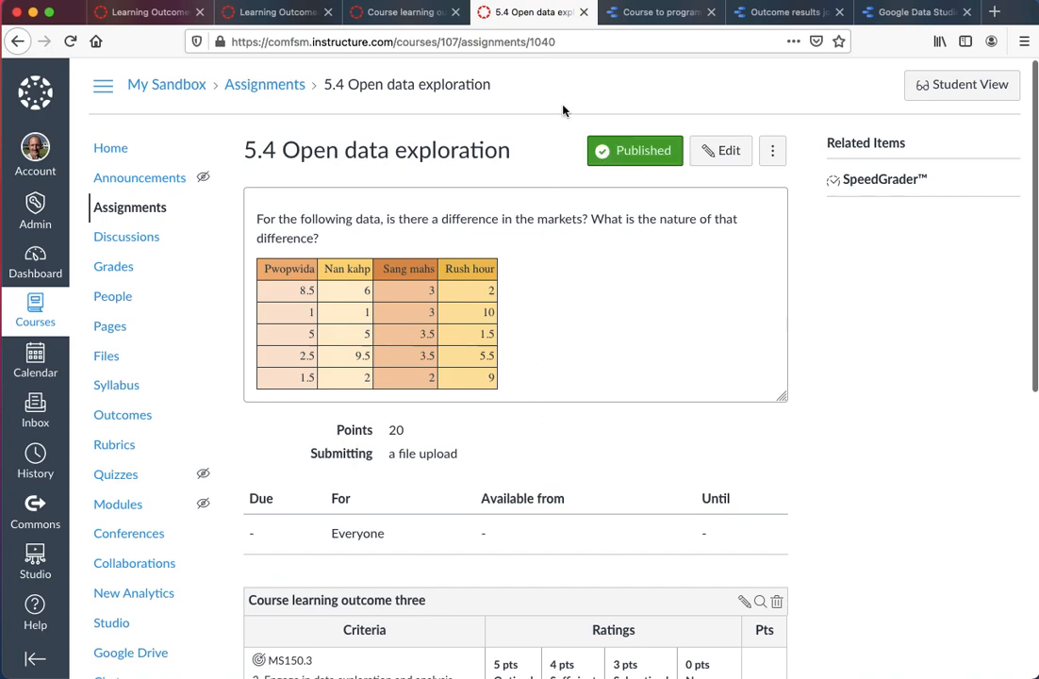
pyautogui.moveTo(543, 110)
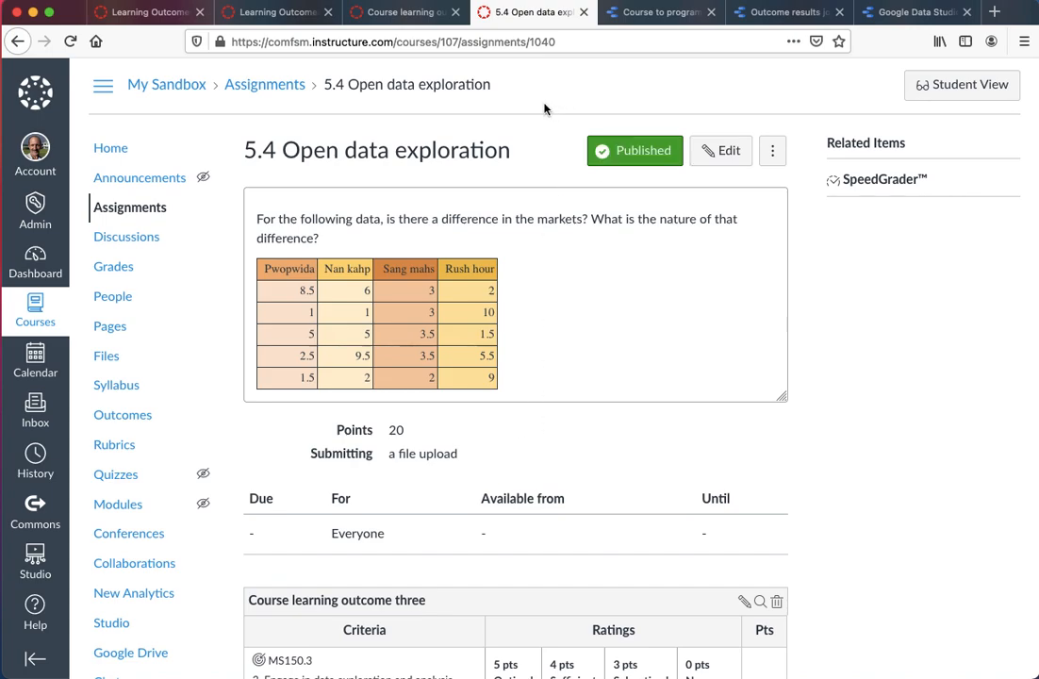
pyautogui.click(141, 11)
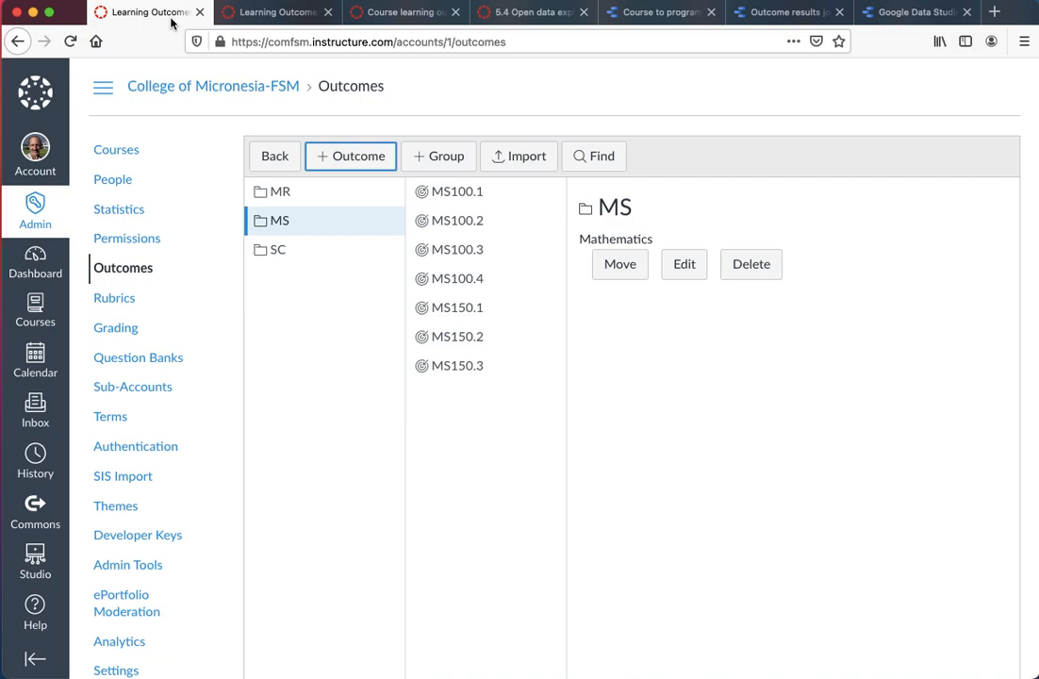
pyautogui.click(532, 11)
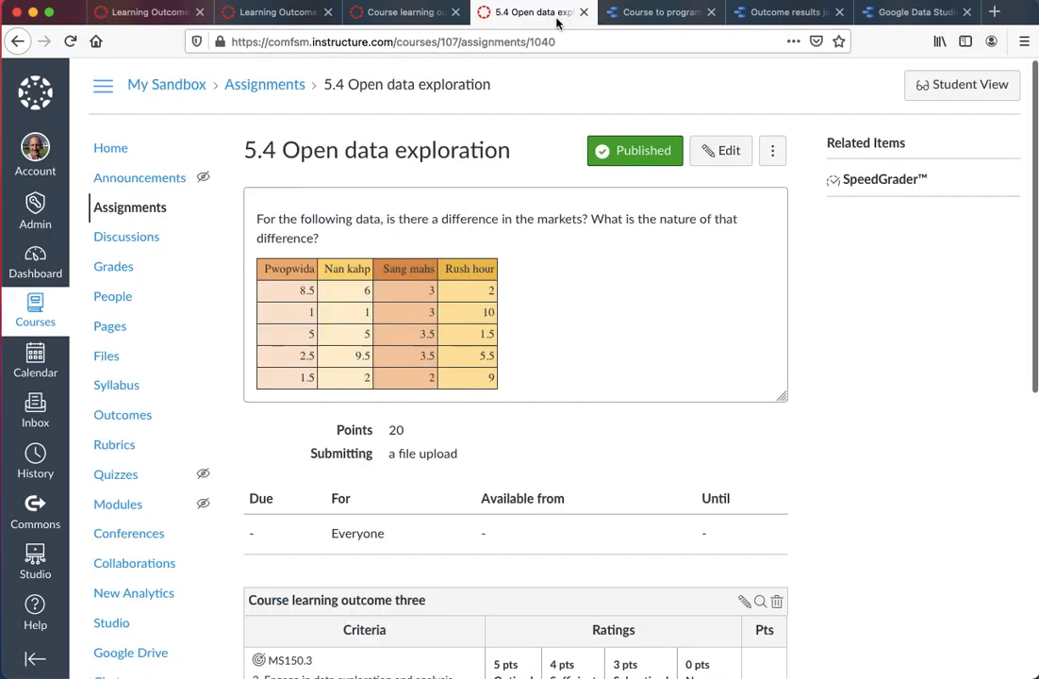
pyautogui.moveTo(550, 502)
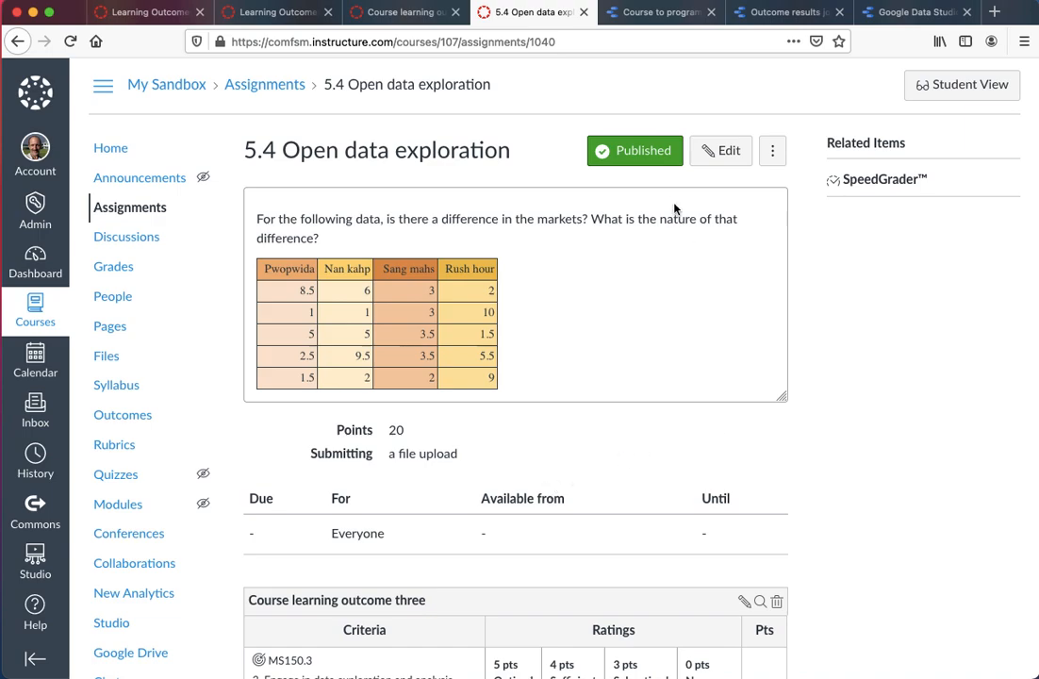
# View the outcome-scores bar chart, drilling down to program outcomes and back up.
pyautogui.click(659, 11)
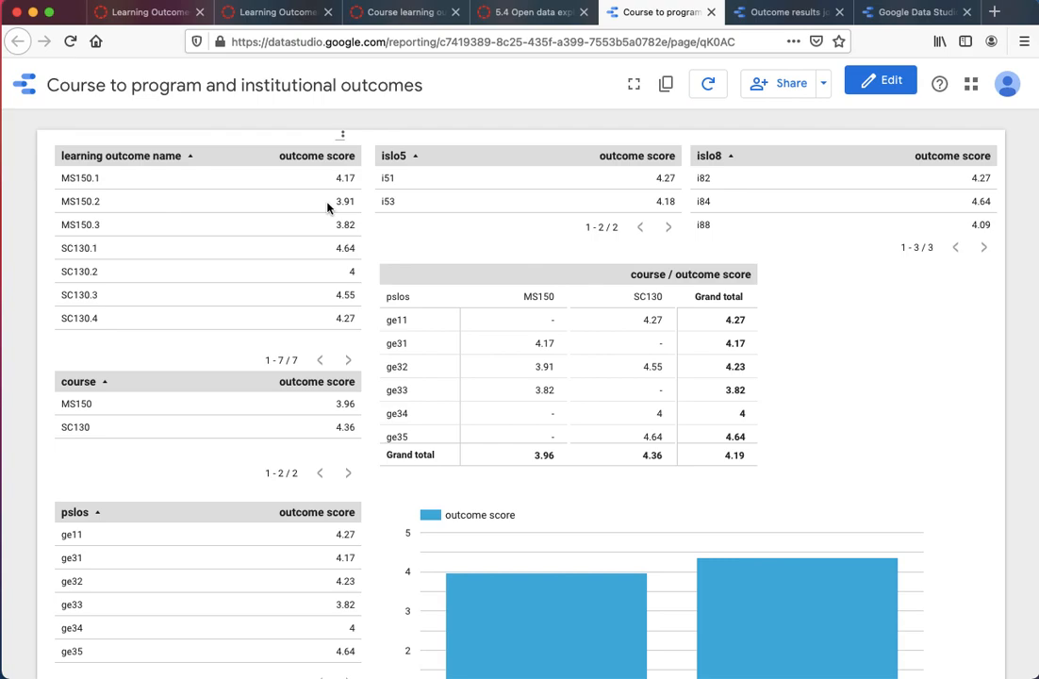
pyautogui.moveTo(339, 179)
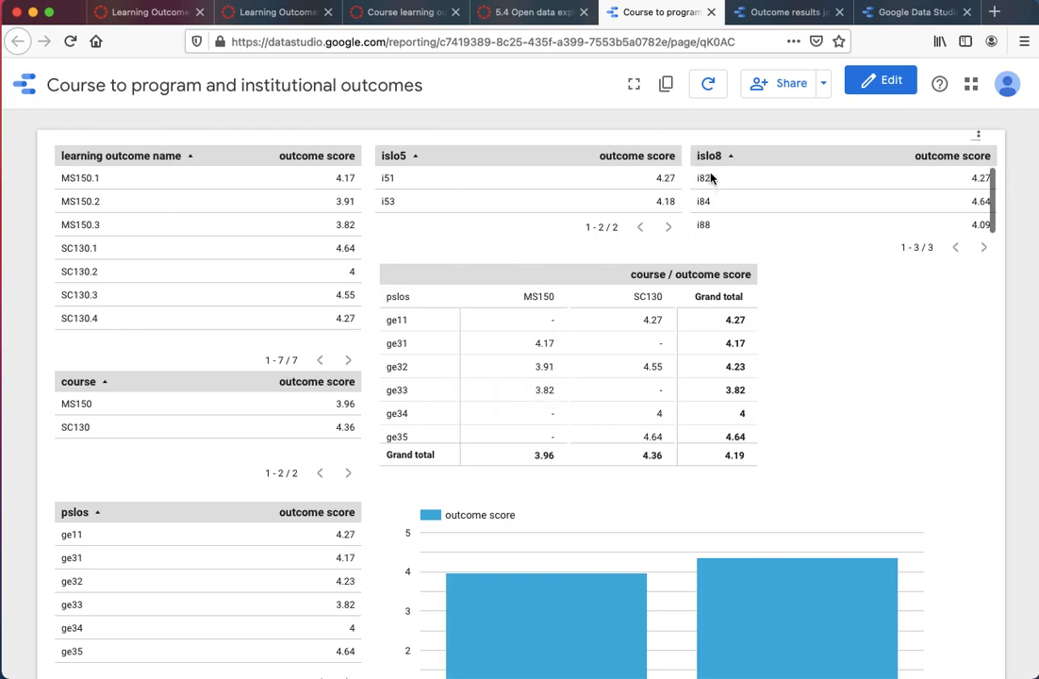
pyautogui.moveTo(720, 226)
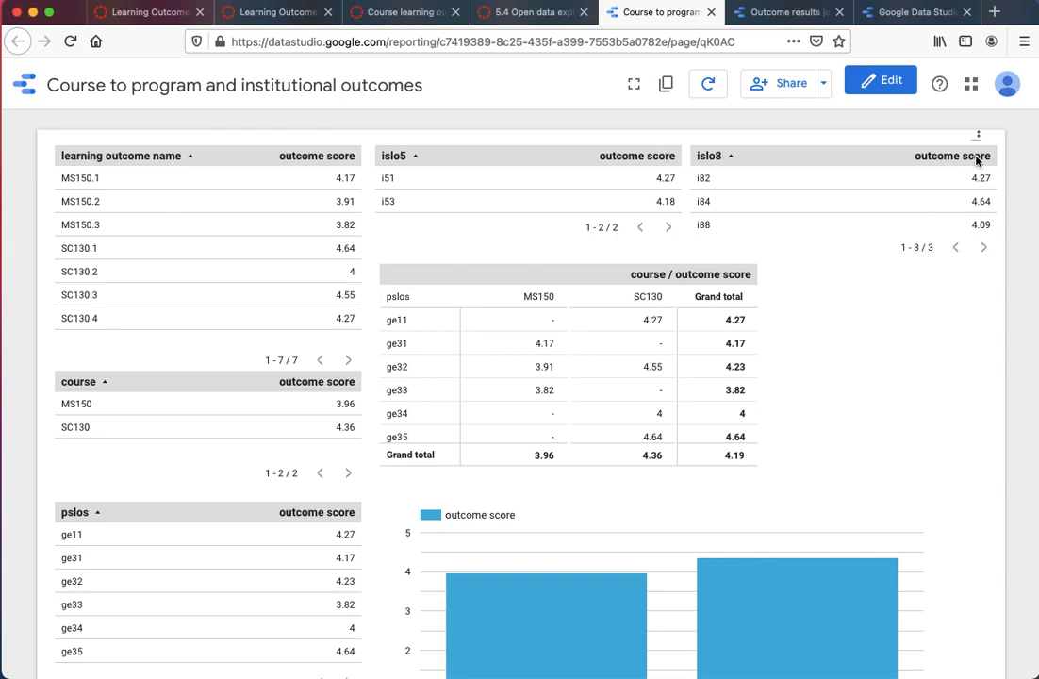
pyautogui.scroll(-3)
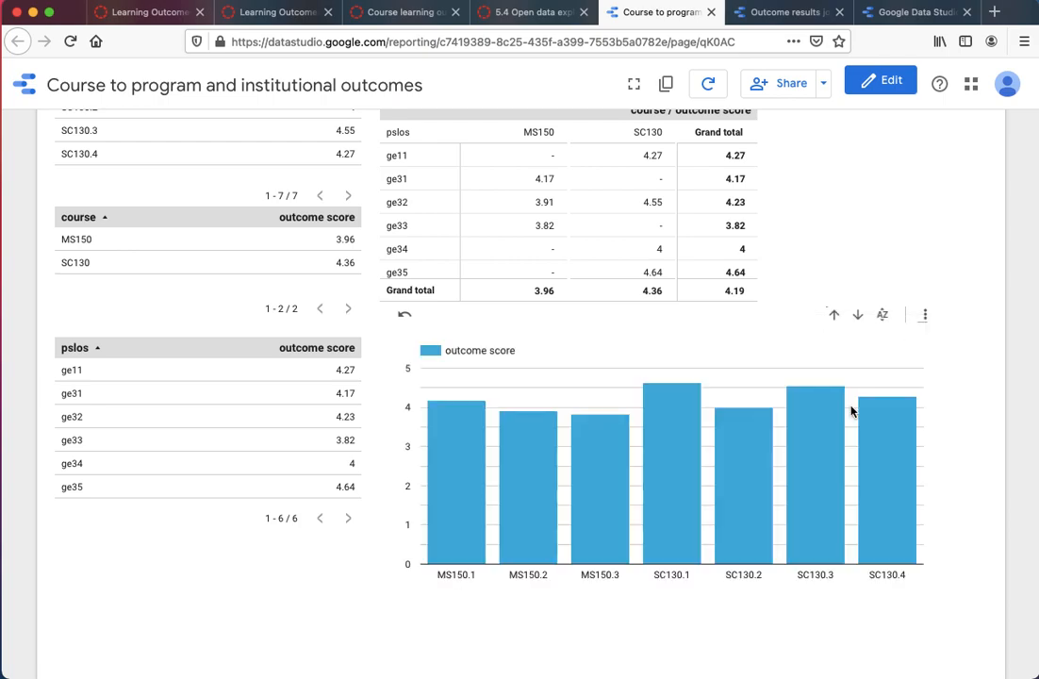
pyautogui.moveTo(907, 340)
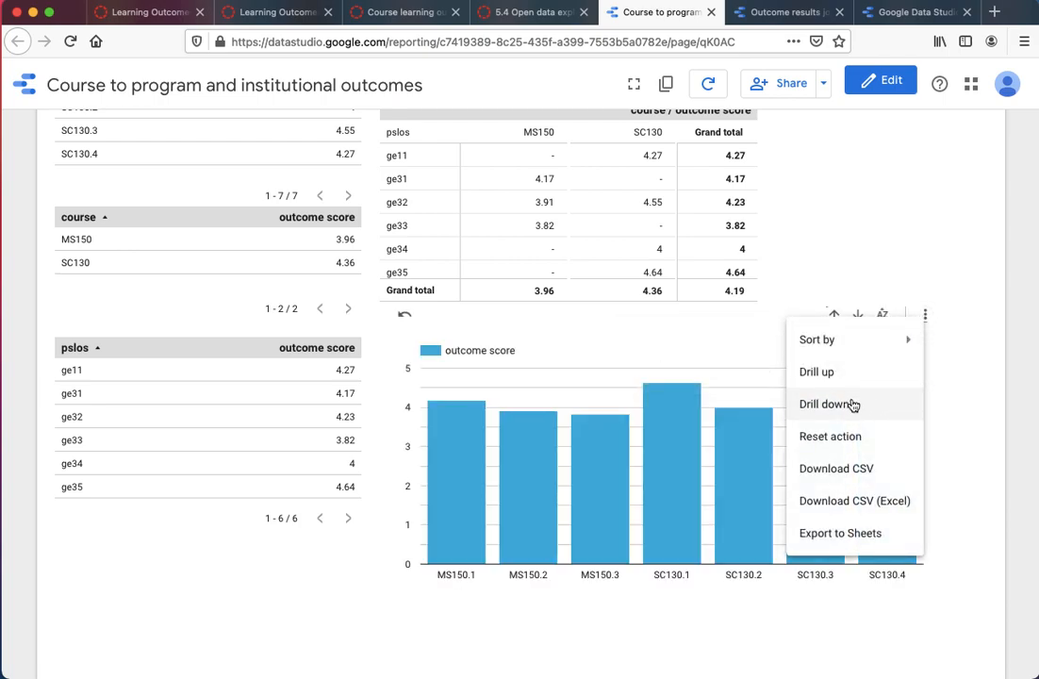
pyautogui.click(825, 403)
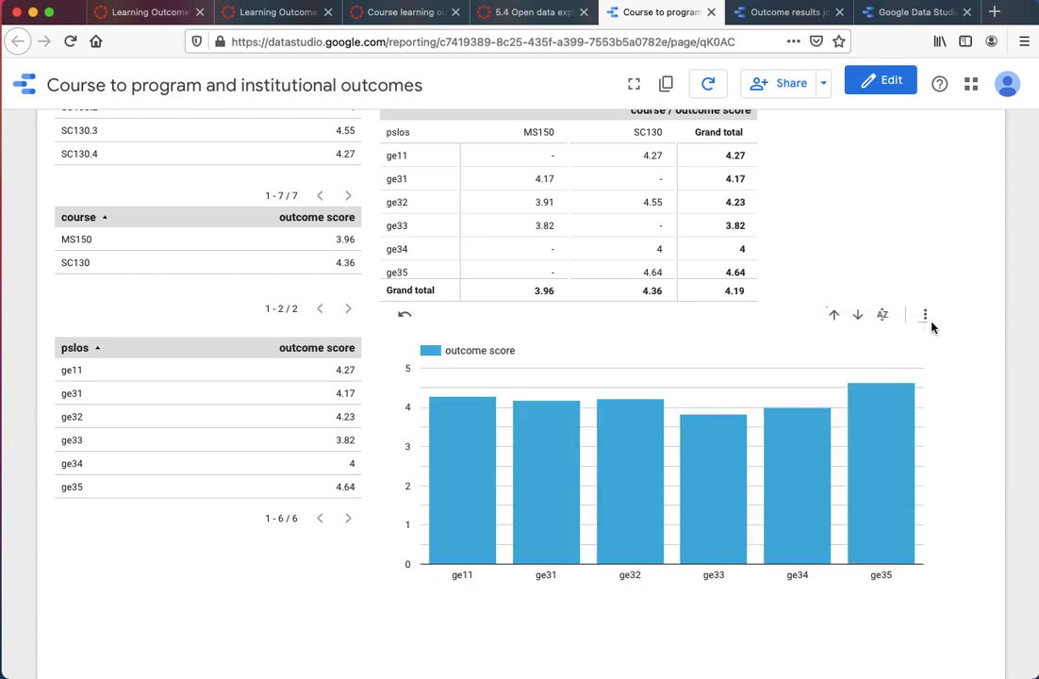
pyautogui.click(923, 313)
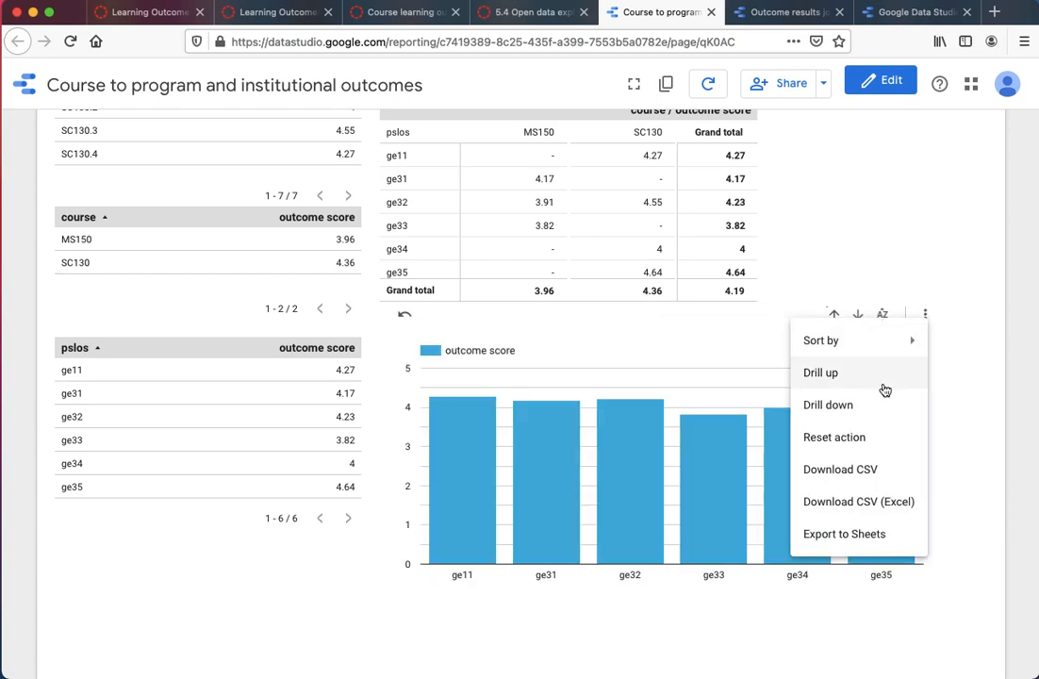
pyautogui.click(867, 416)
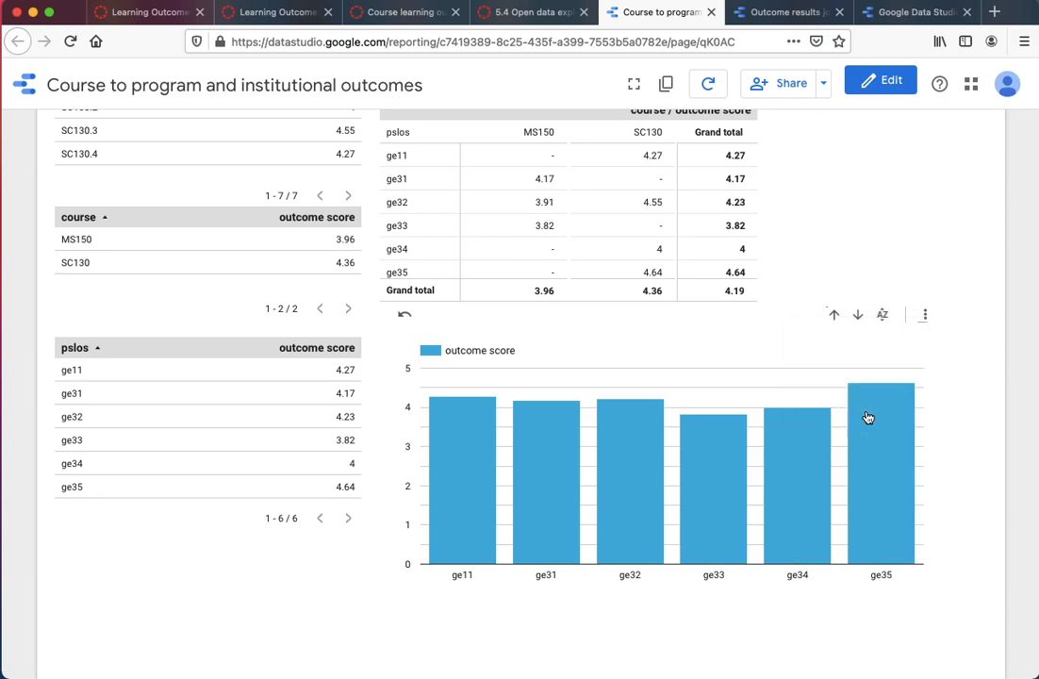
pyautogui.click(922, 313)
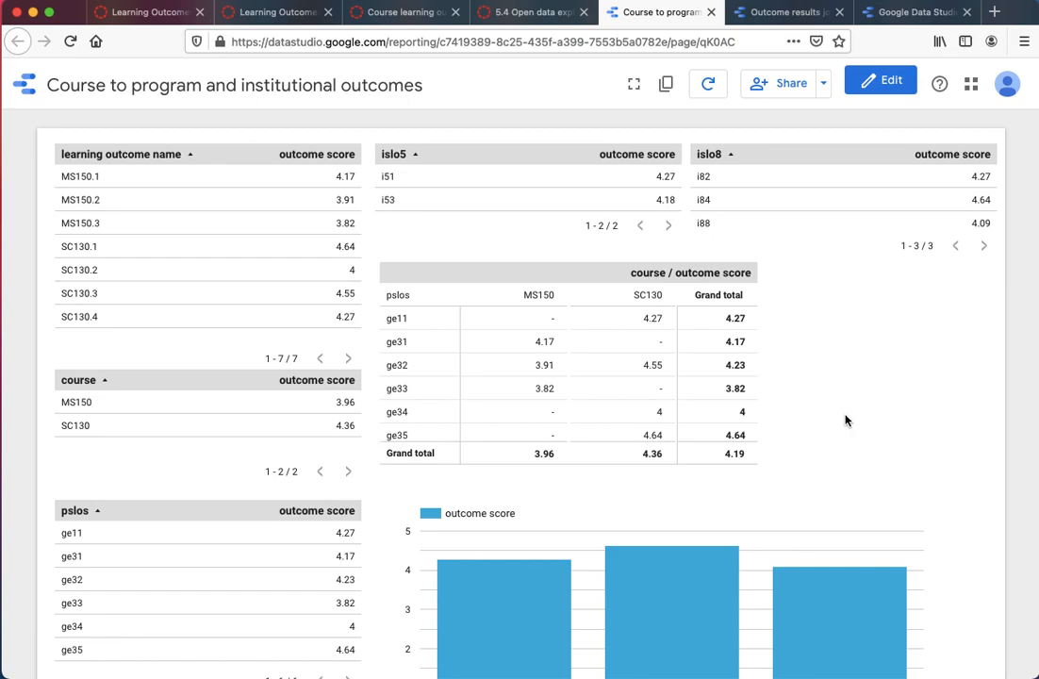
# Review the learning outcome by major table in the SIS-joined report.
pyautogui.click(788, 12)
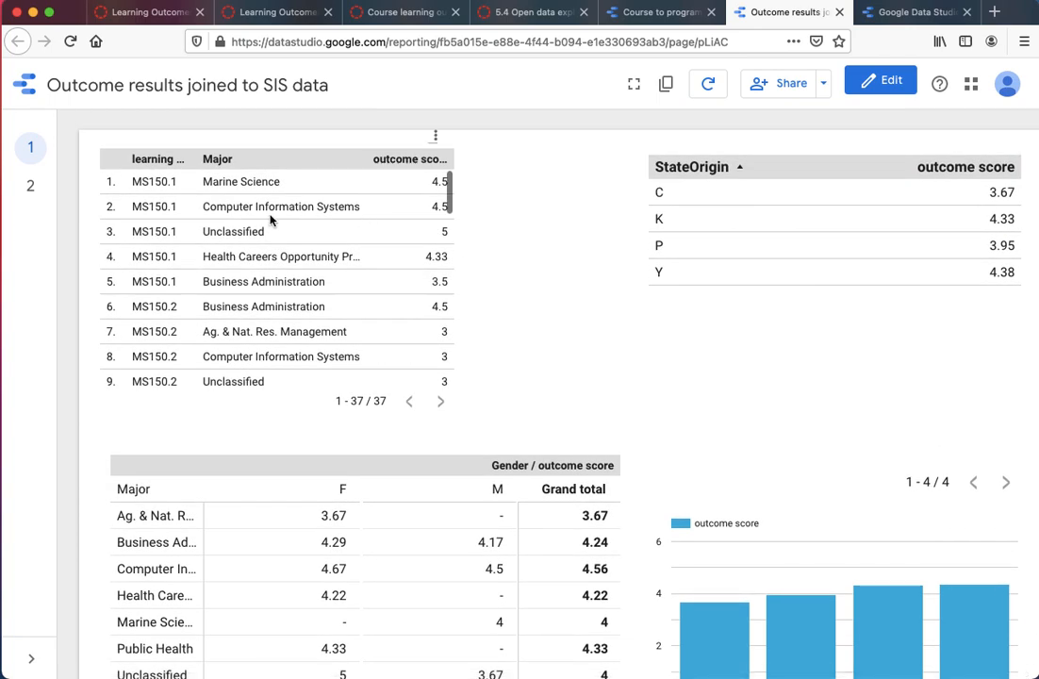
pyautogui.moveTo(255, 264)
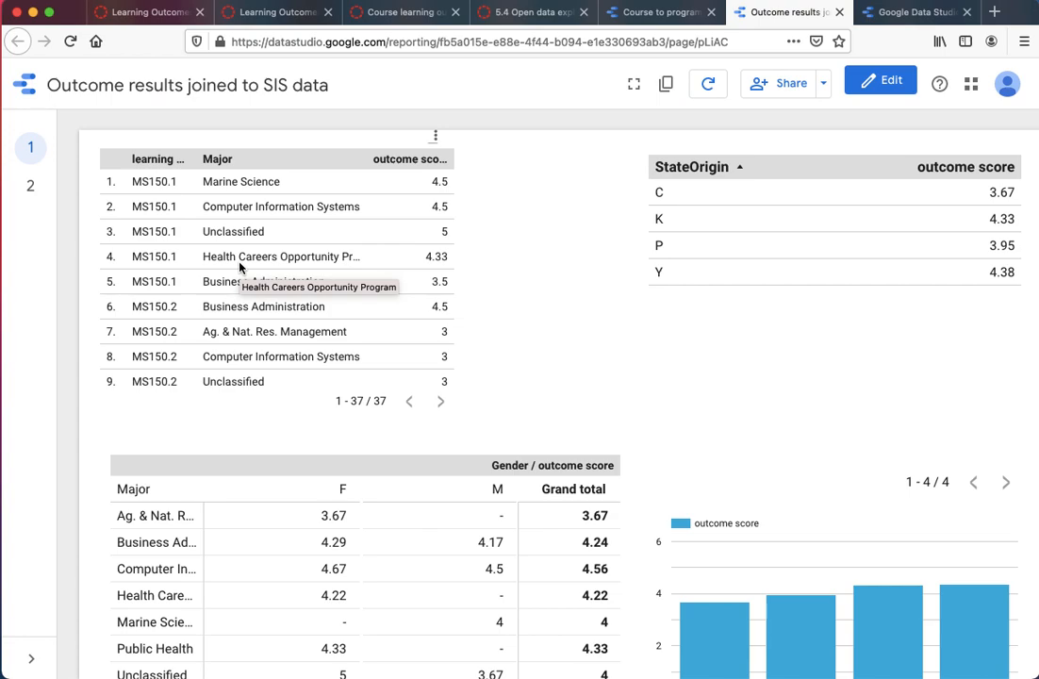
pyautogui.moveTo(162, 403)
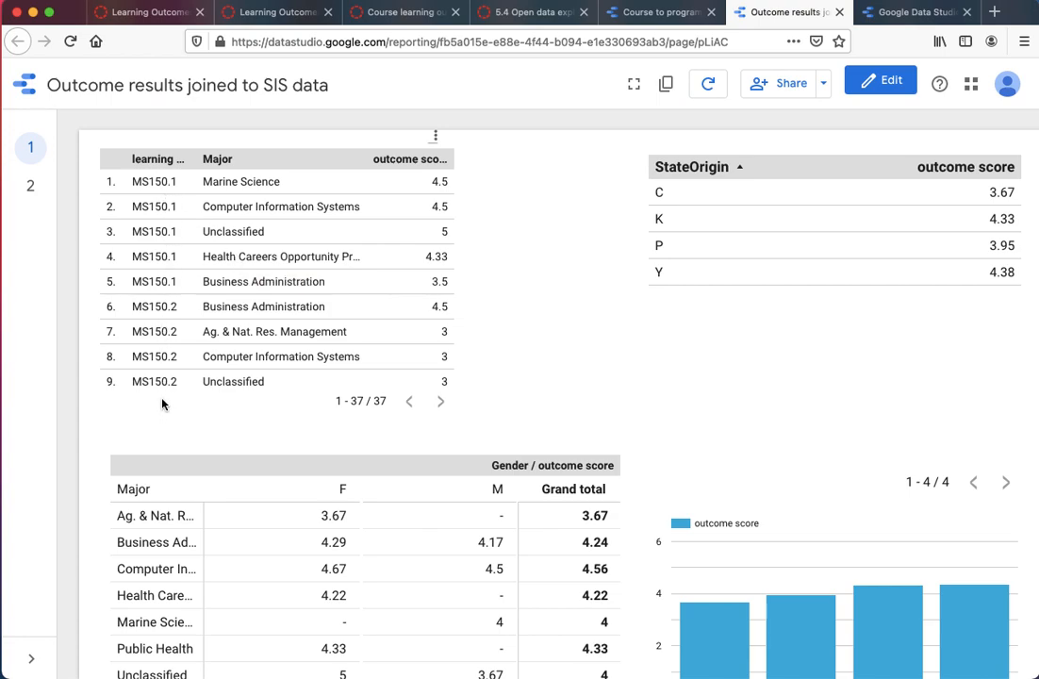
pyautogui.moveTo(154, 381)
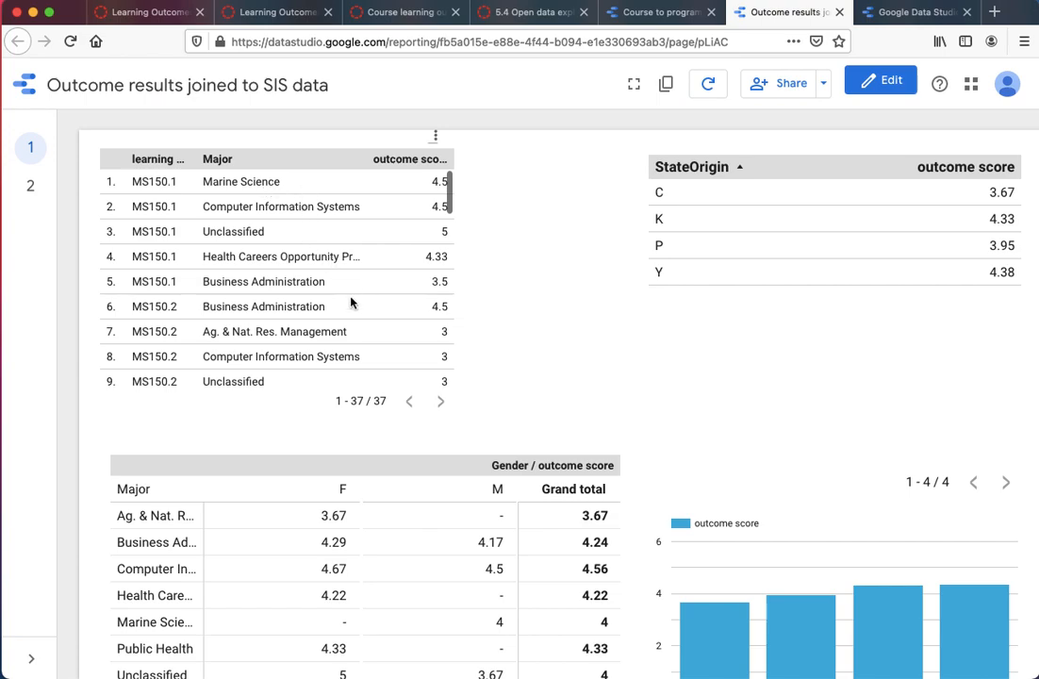
pyautogui.moveTo(350, 301)
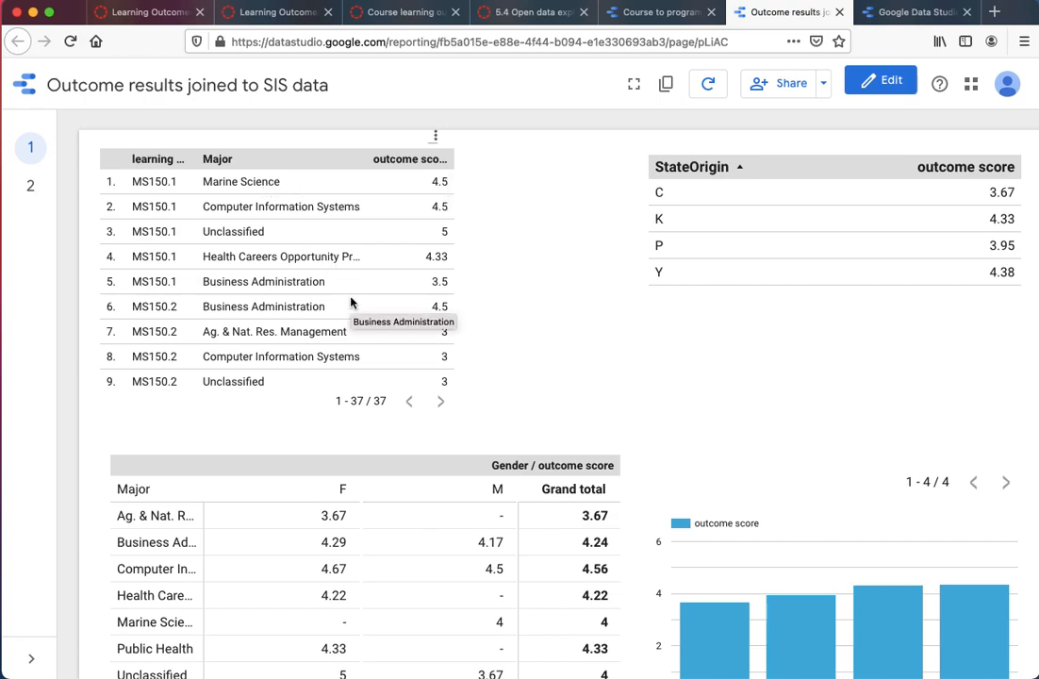
pyautogui.moveTo(330, 327)
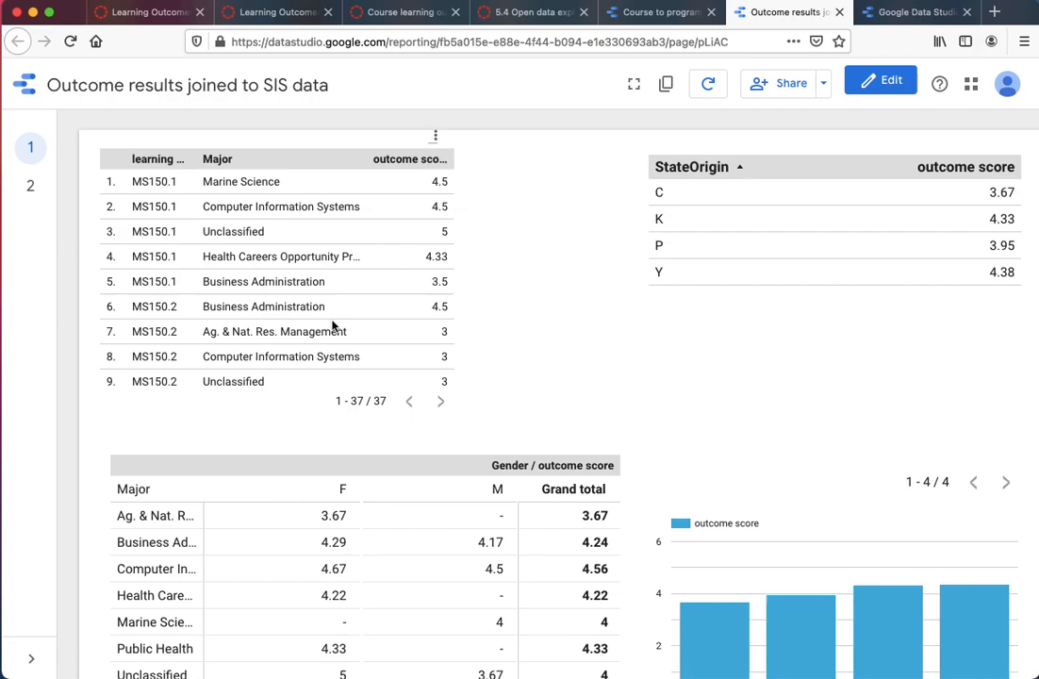
pyautogui.scroll(-3)
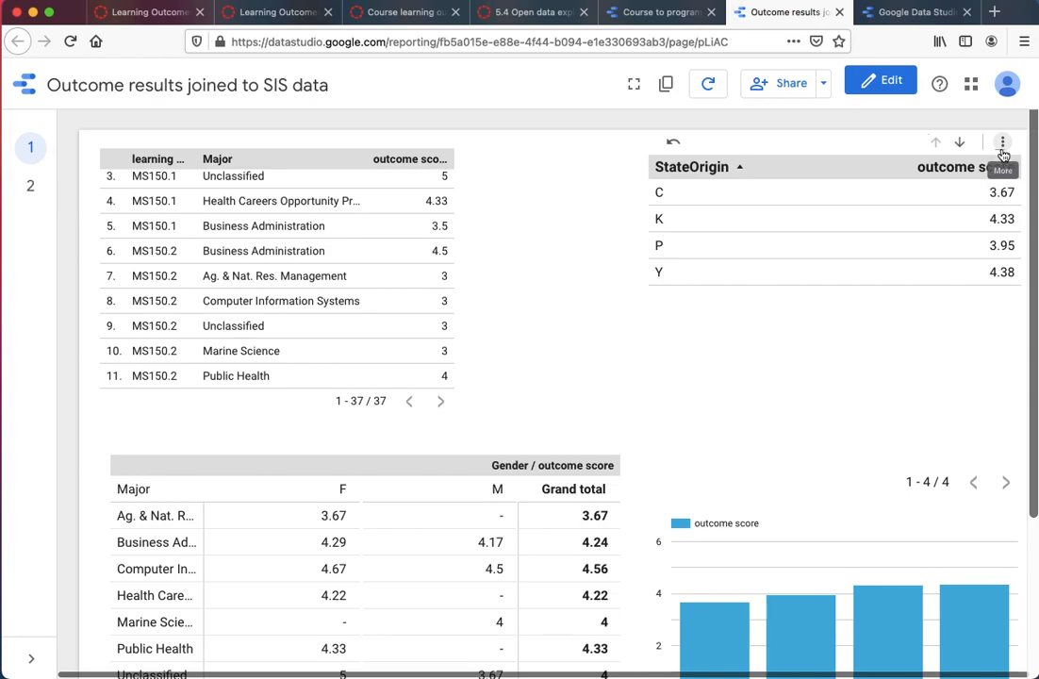
# Drill the StateOrigin table down through Major to Gender, showing F 4.31 and M 4.06.
pyautogui.click(1003, 144)
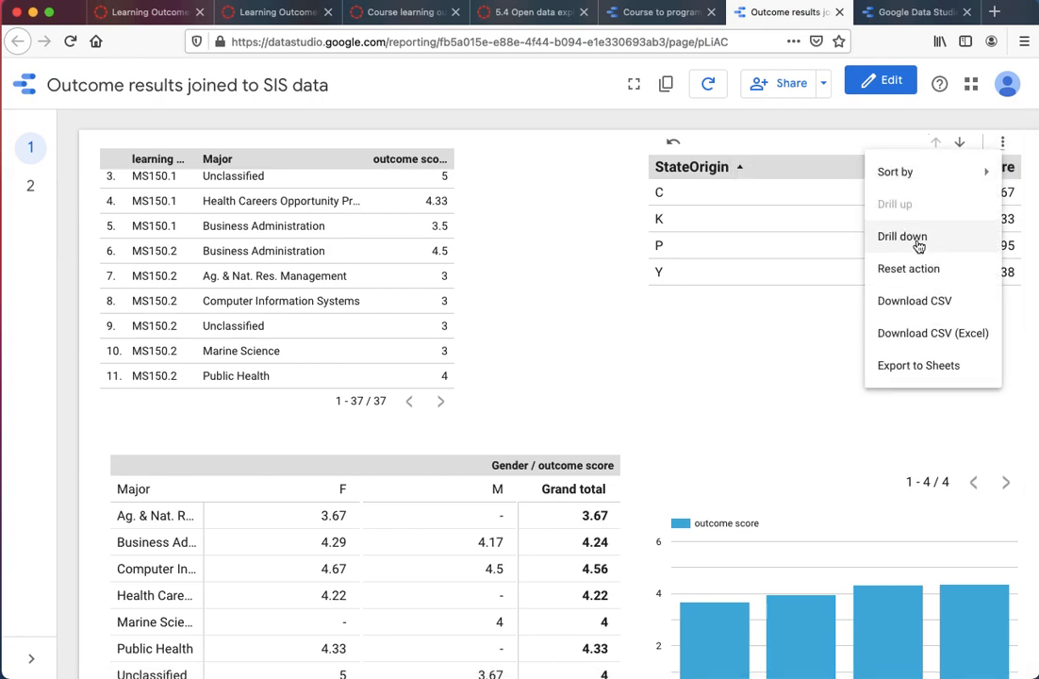
pyautogui.click(901, 235)
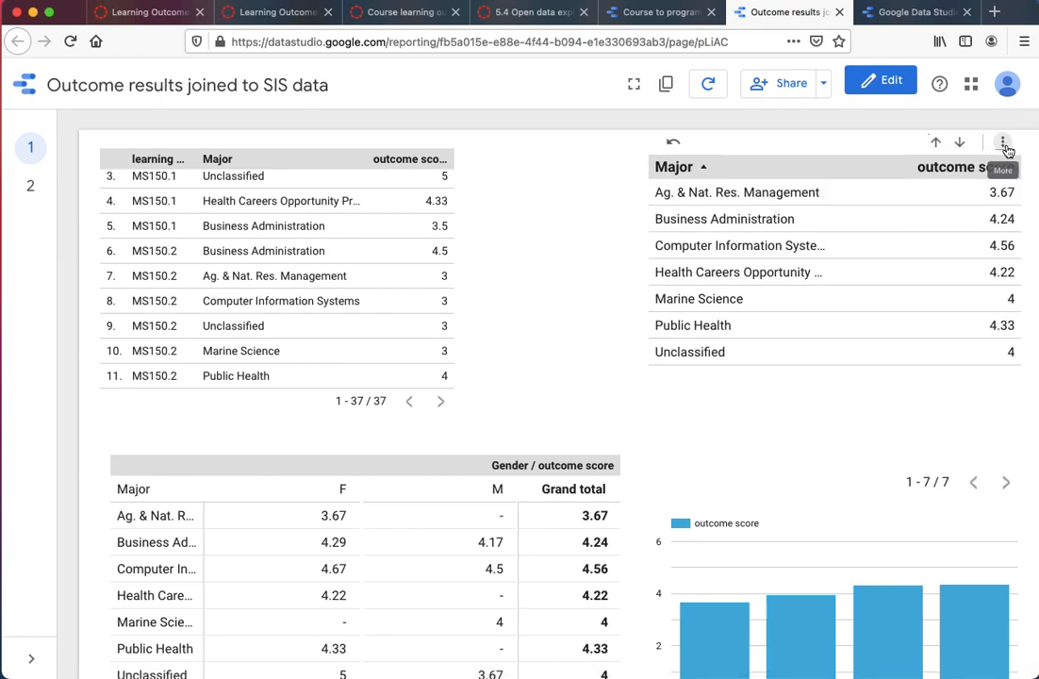
pyautogui.click(1002, 143)
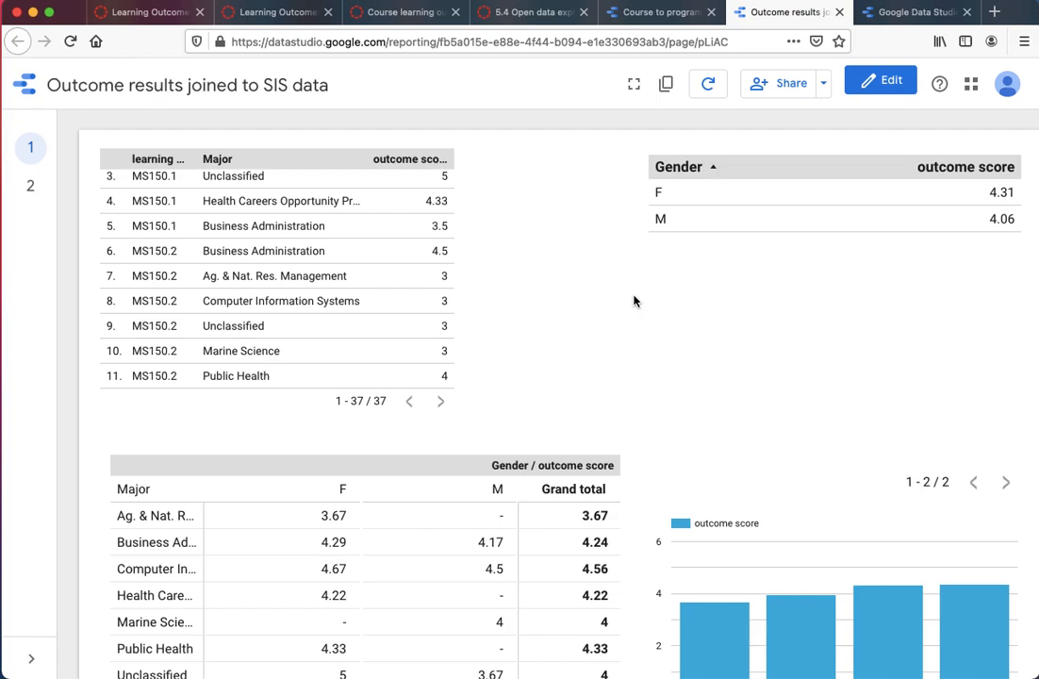
pyautogui.scroll(-3)
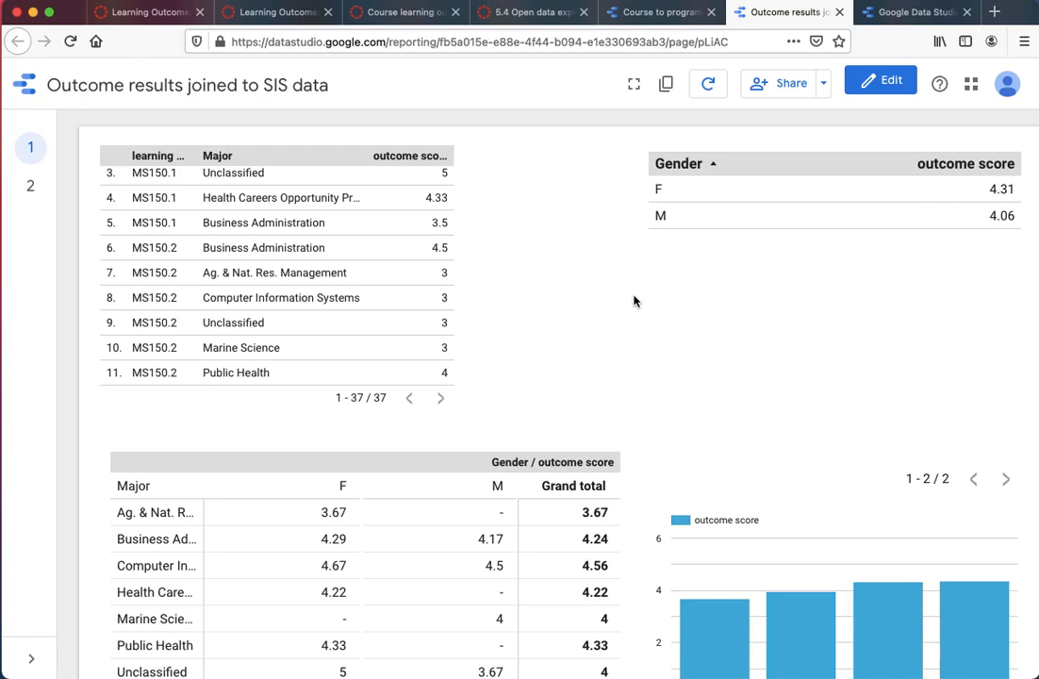
# Filter by the Computer Information Systems row, then view the page-2 state origin by gender pivot.
pyautogui.scroll(-3)
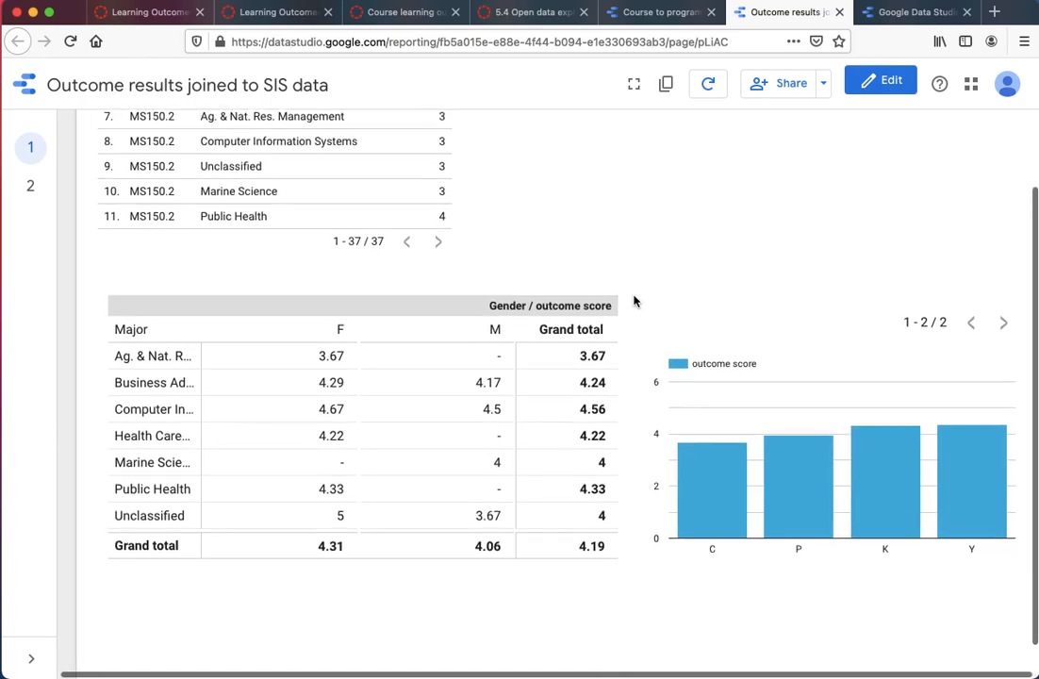
pyautogui.scroll(-3)
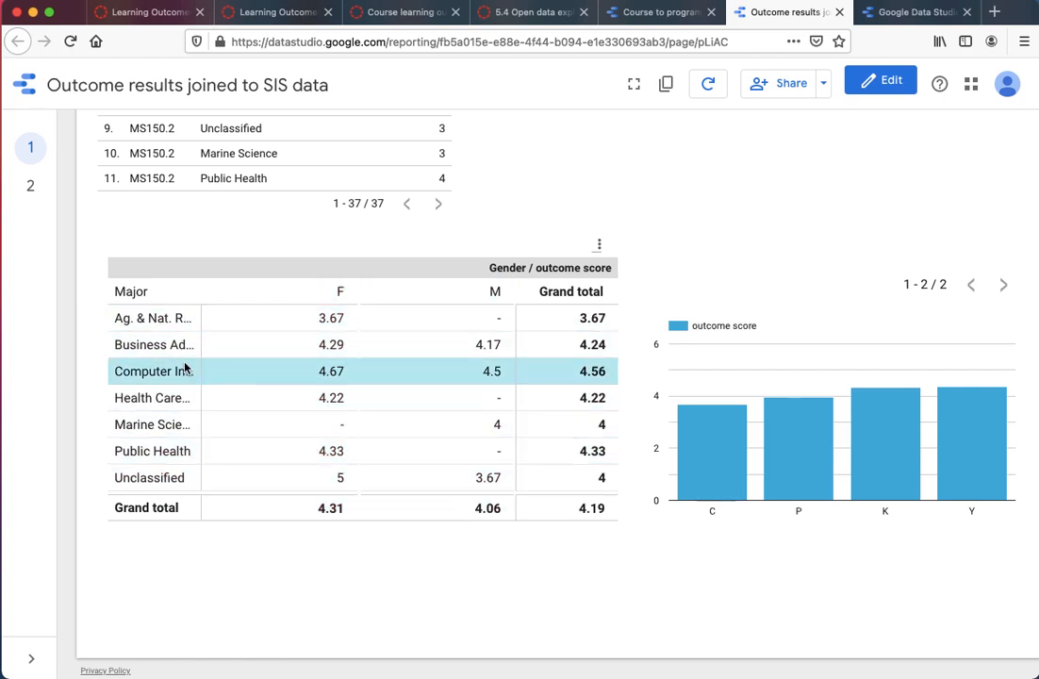
pyautogui.click(153, 451)
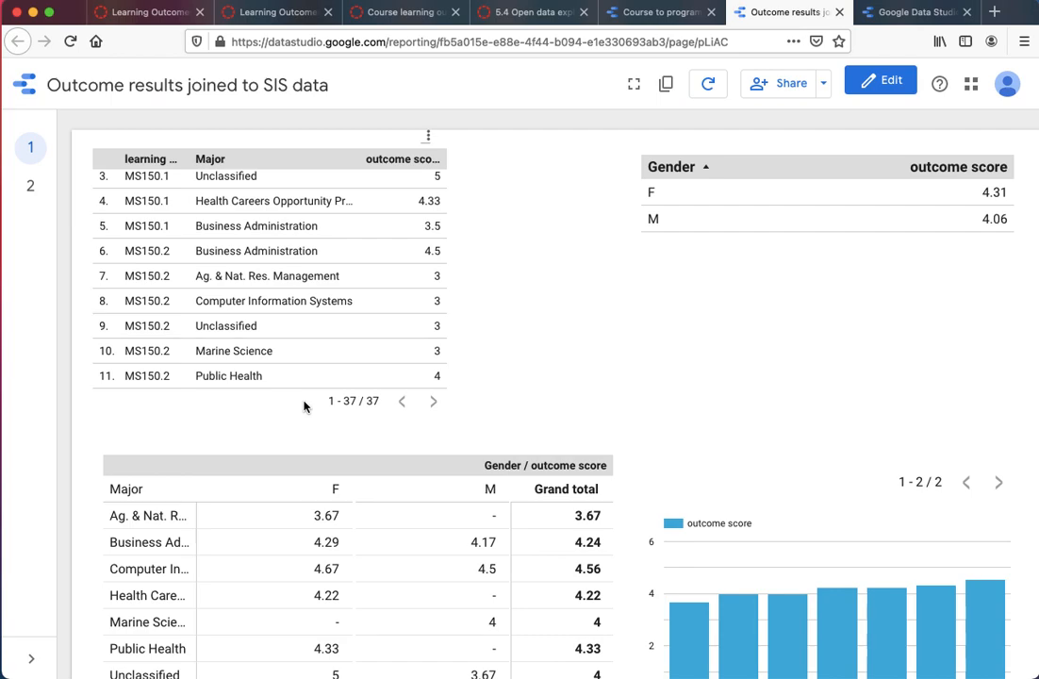
pyautogui.moveTo(486, 311)
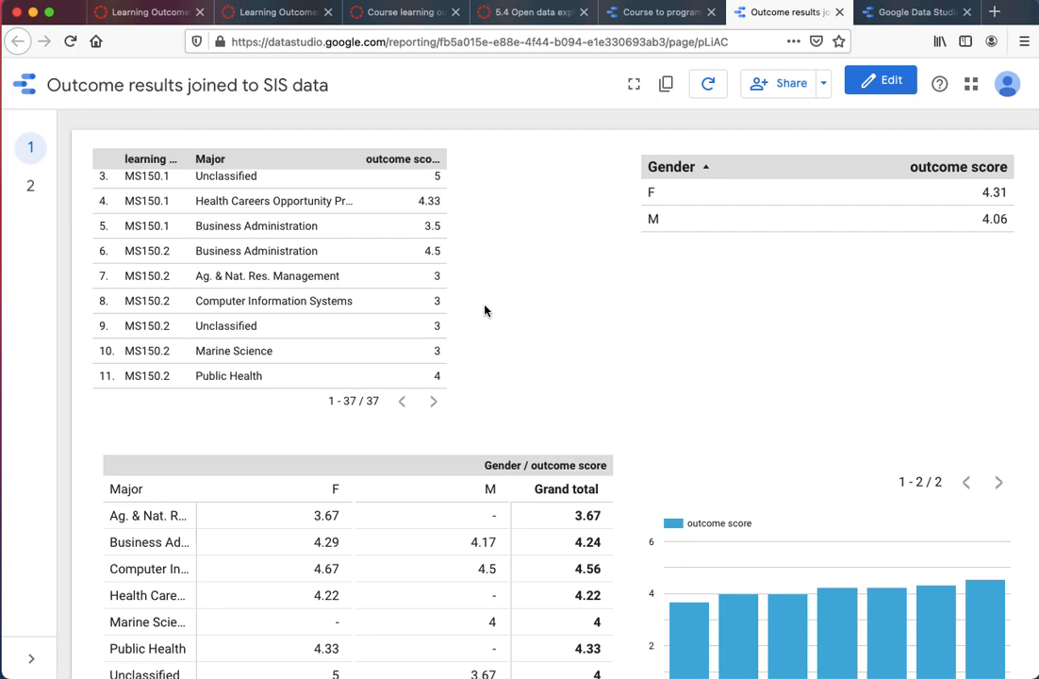
pyautogui.scroll(-3)
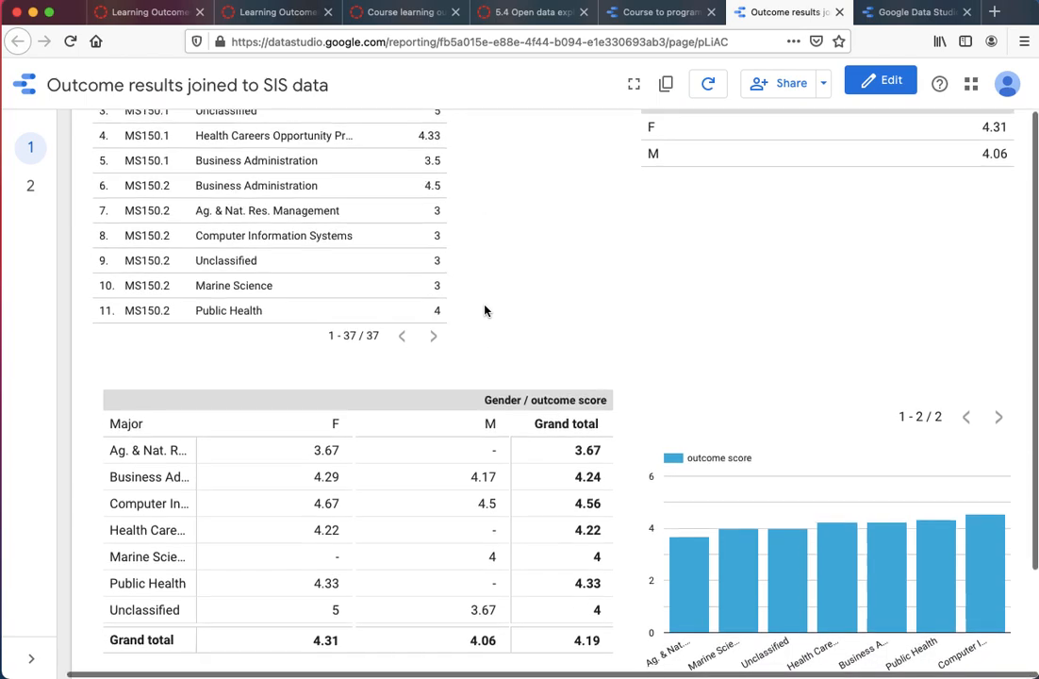
pyautogui.scroll(-3)
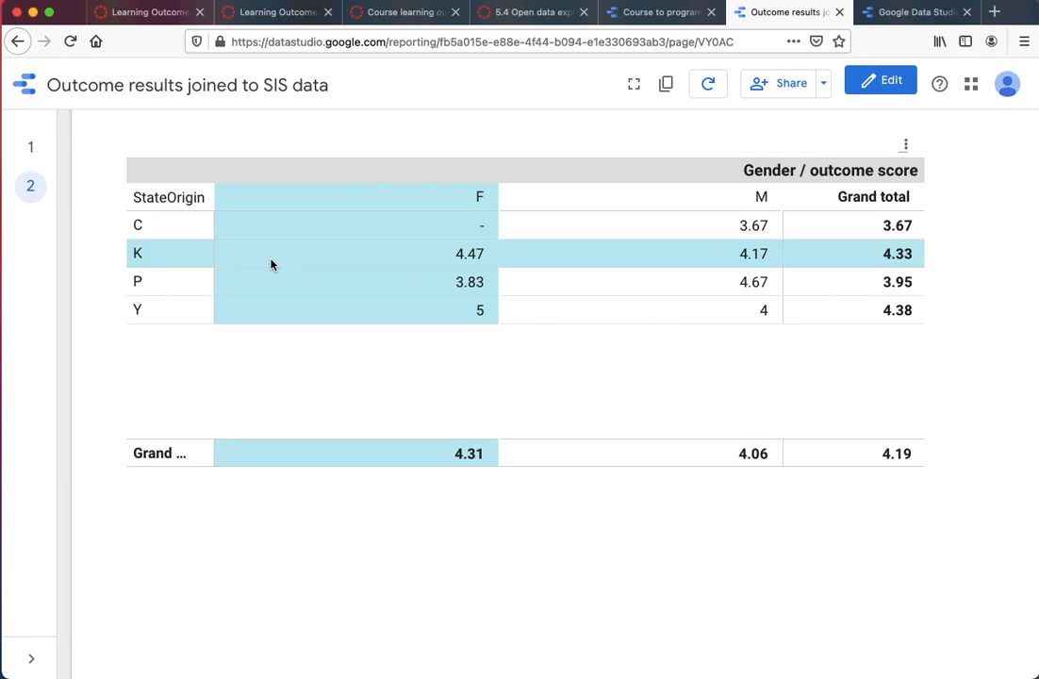
# Return to the Canvas account Outcomes page with the MS Mathematics folder.
pyautogui.click(141, 12)
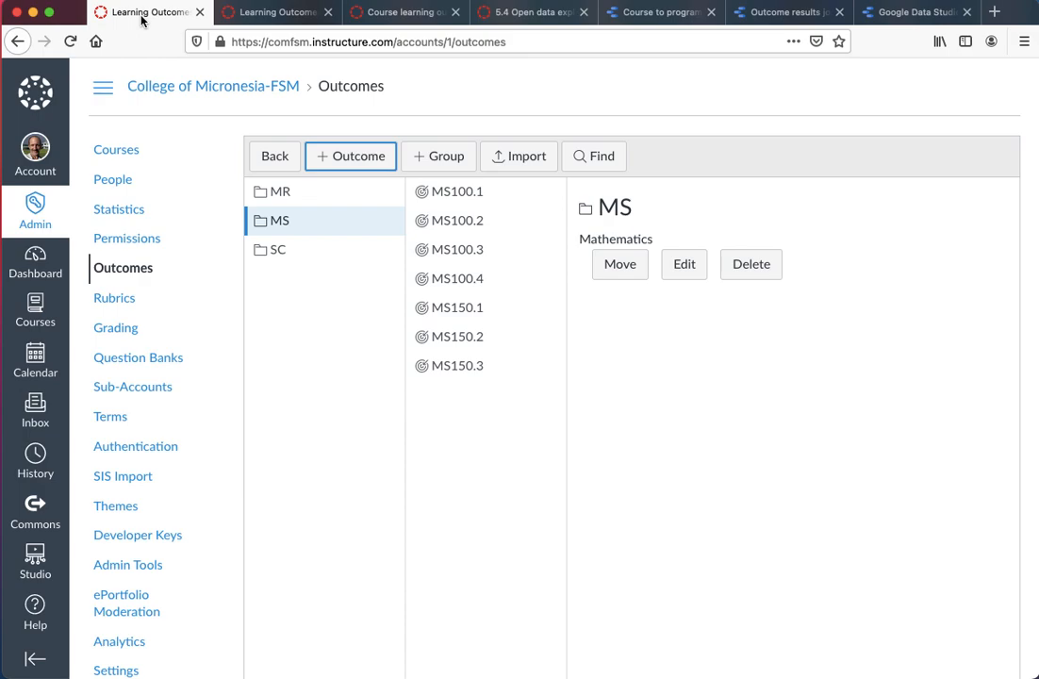
pyautogui.moveTo(292, 81)
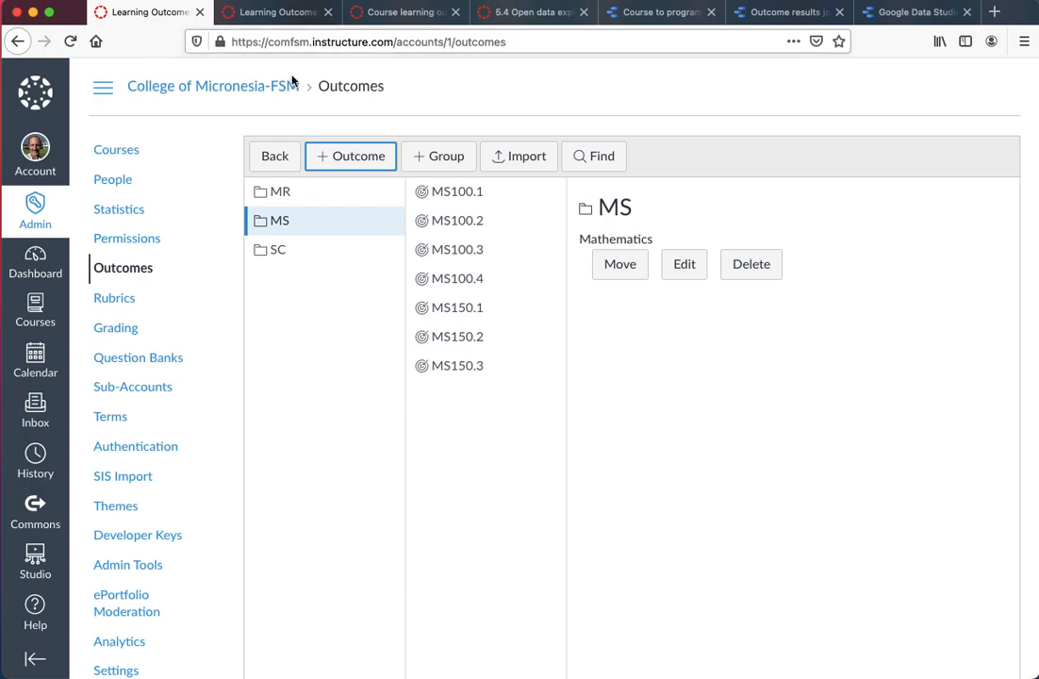